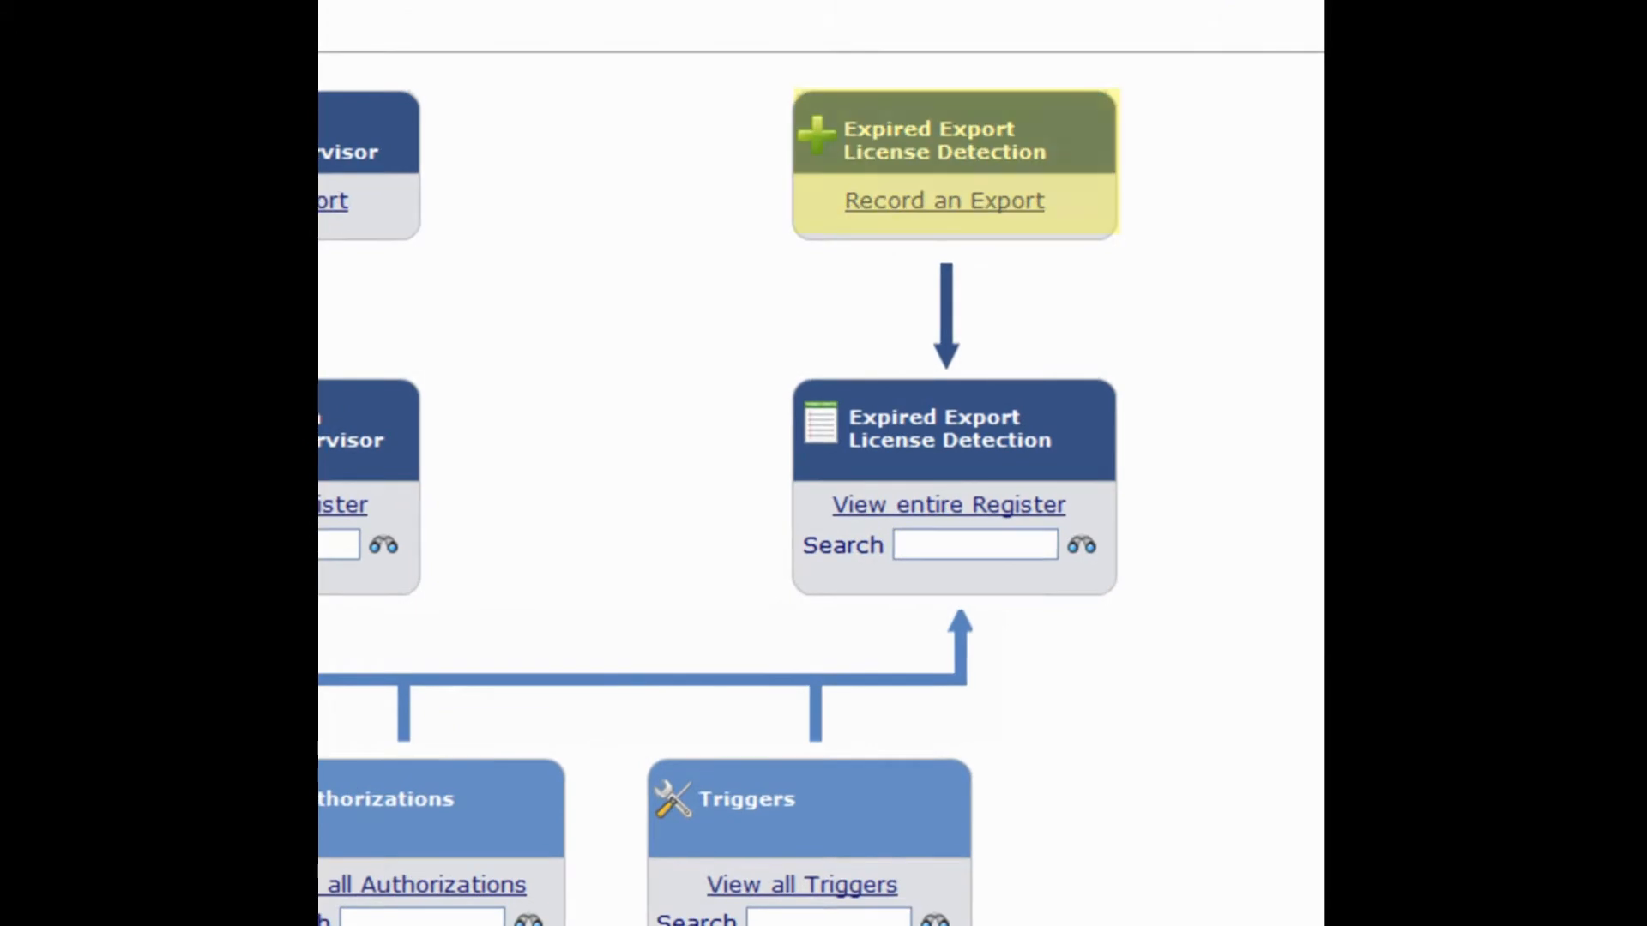
Open the License Export register from the dashboard's 'Record an Export' link.
left_click(943, 201)
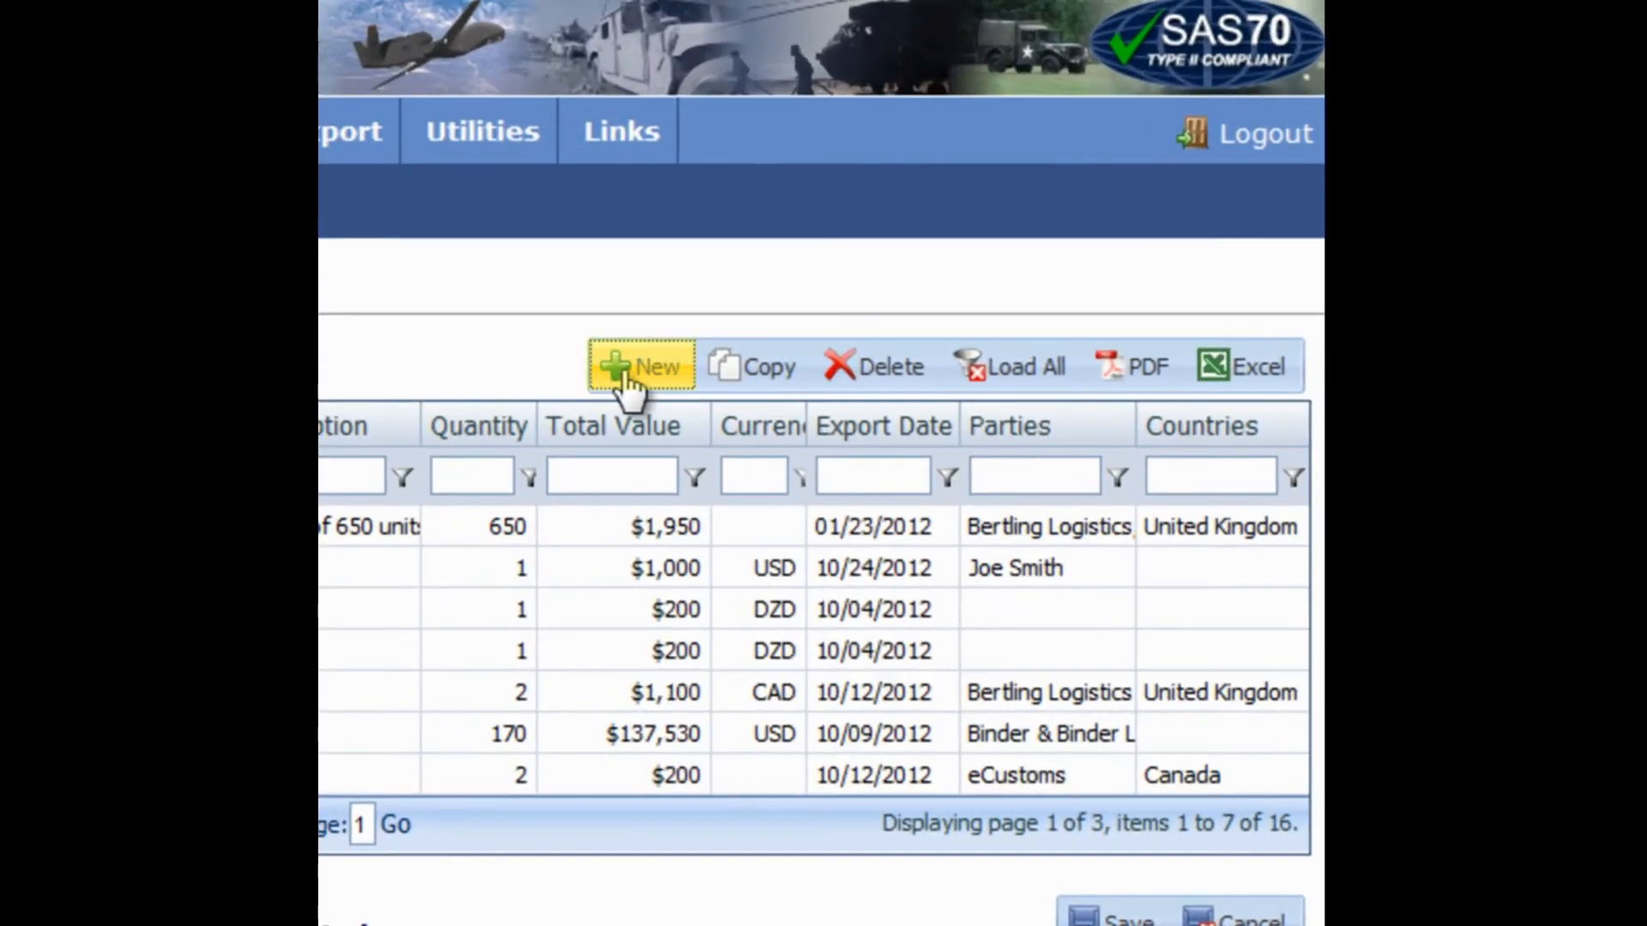
Create a new license export record with reference number 123456.
left_click(641, 366)
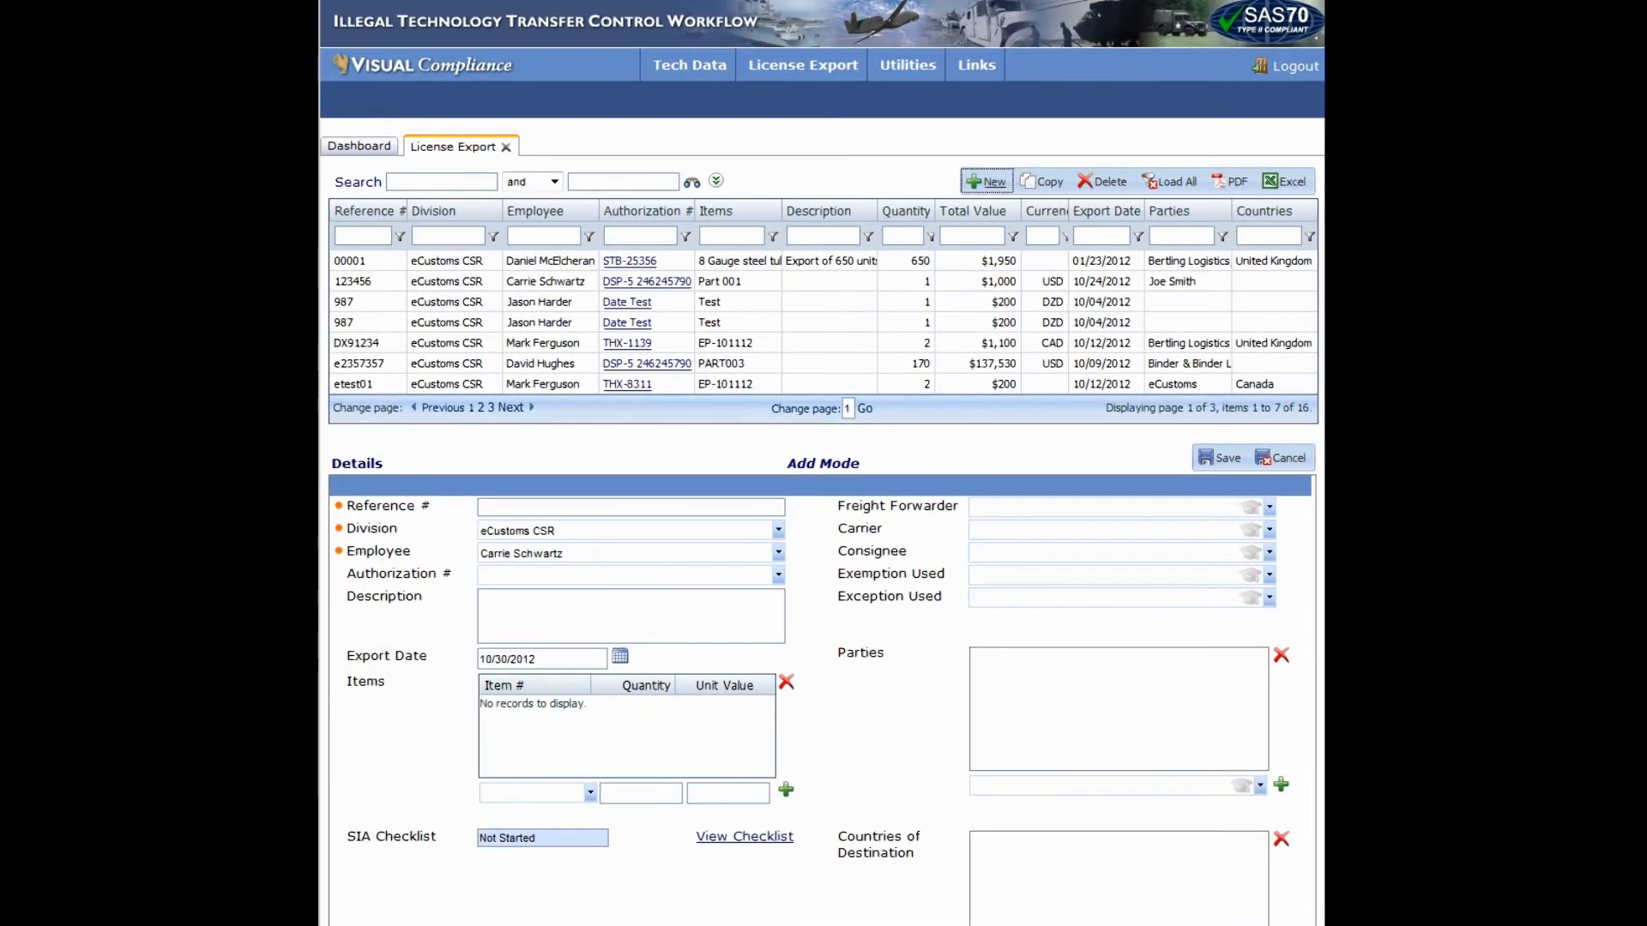
scroll("down", 3)
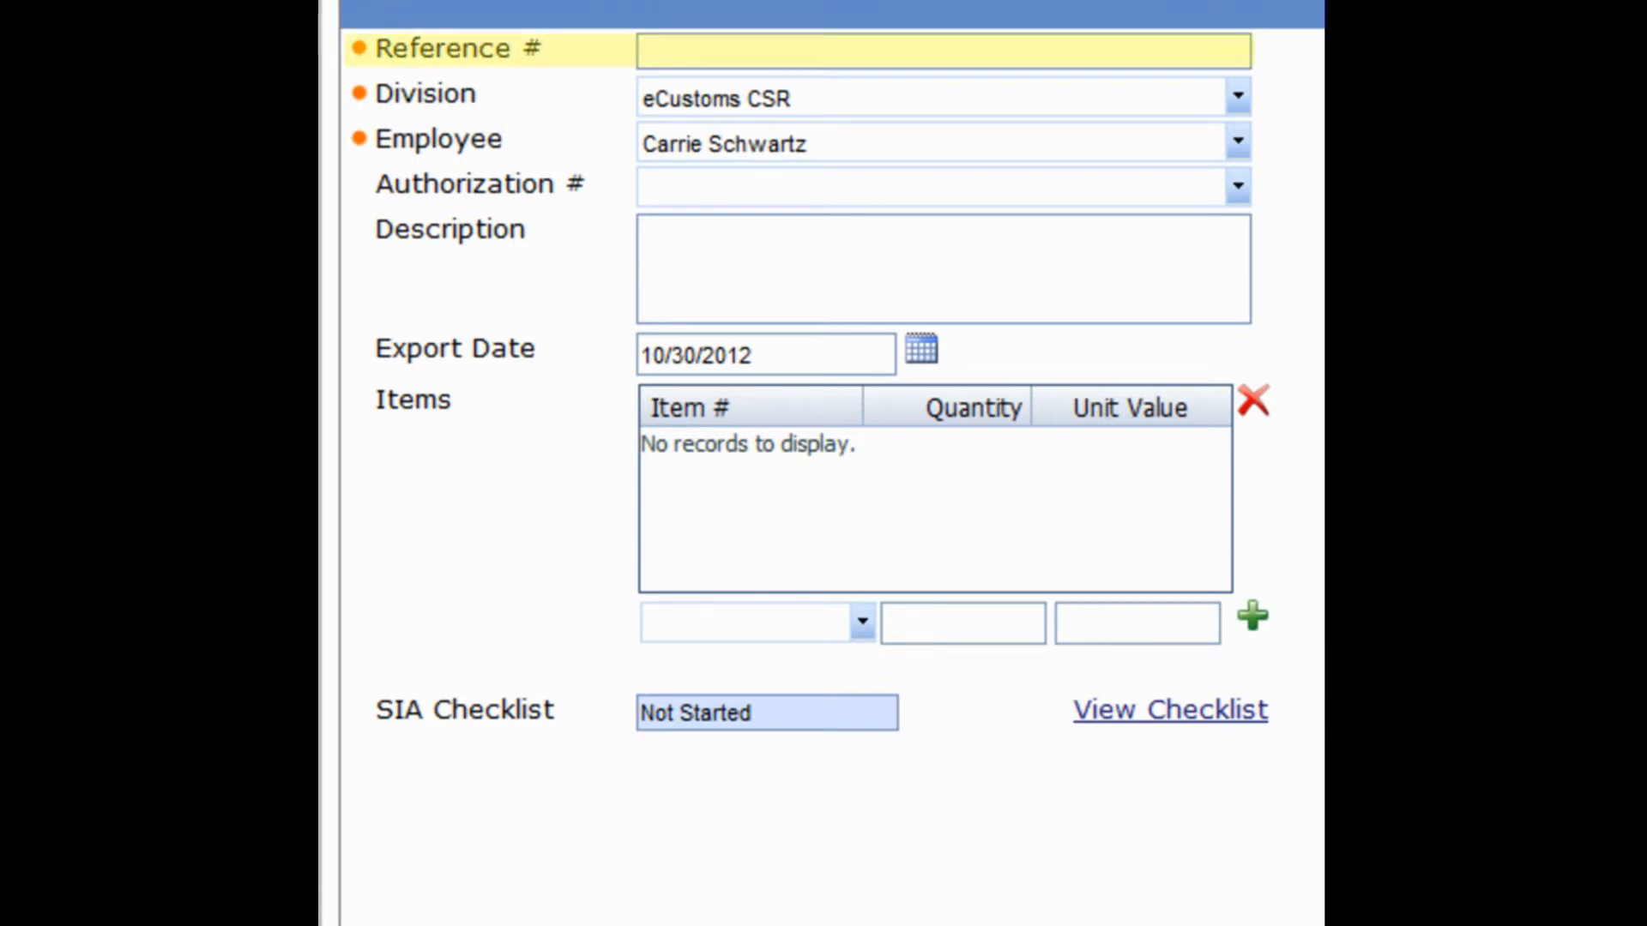
type("123456")
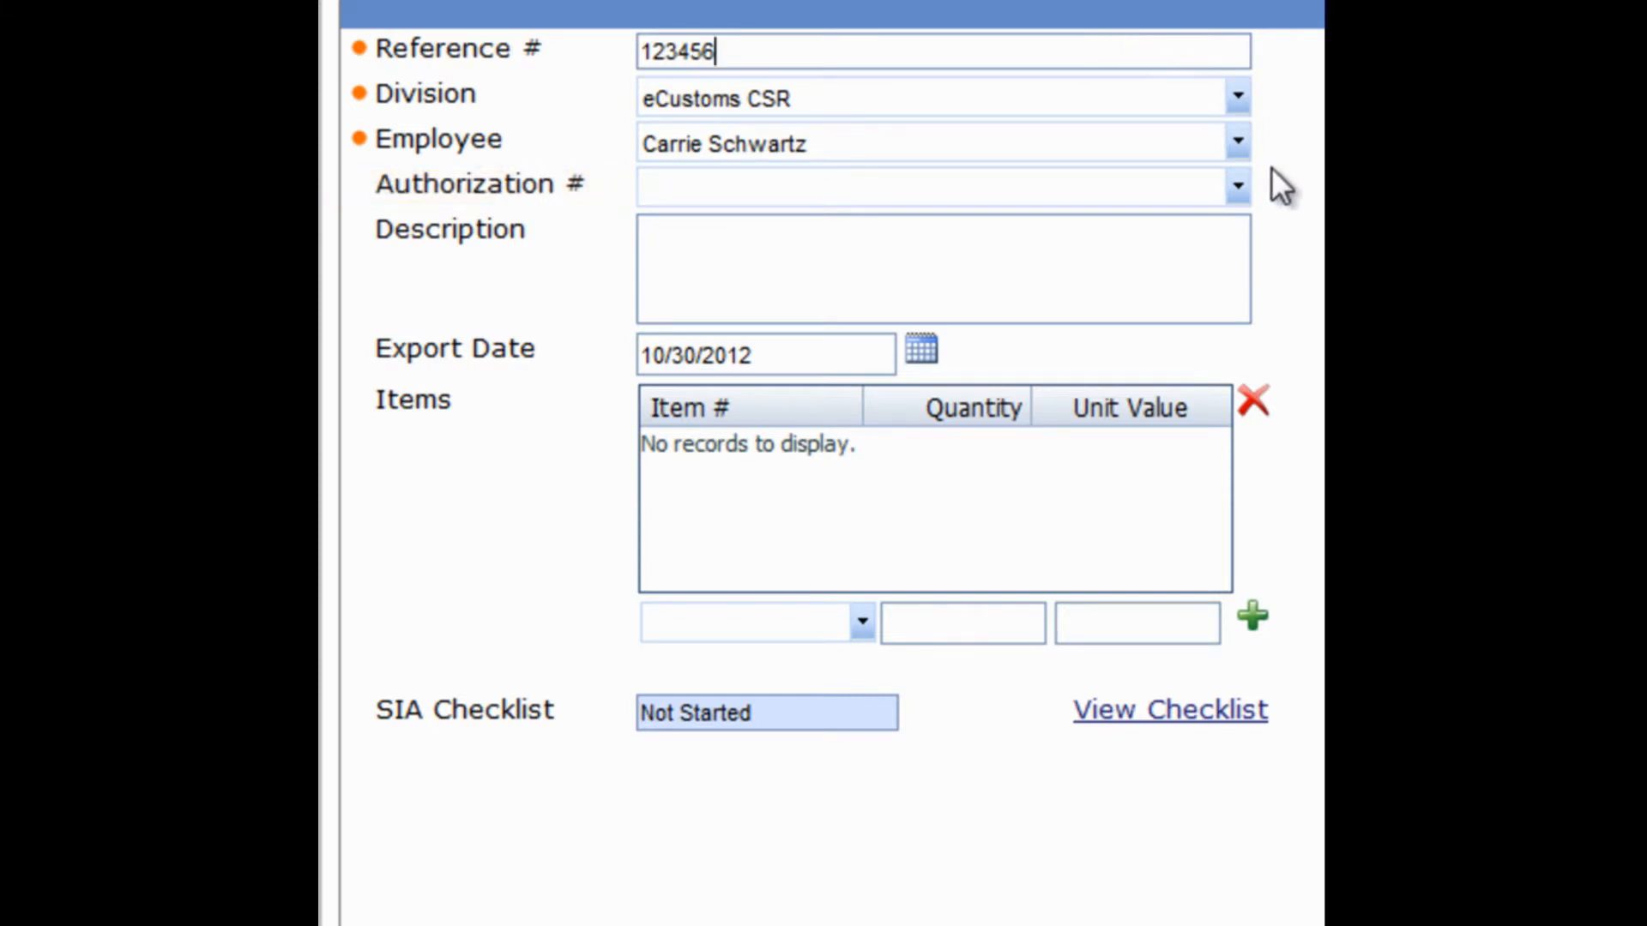
mouse_move(1300, 202)
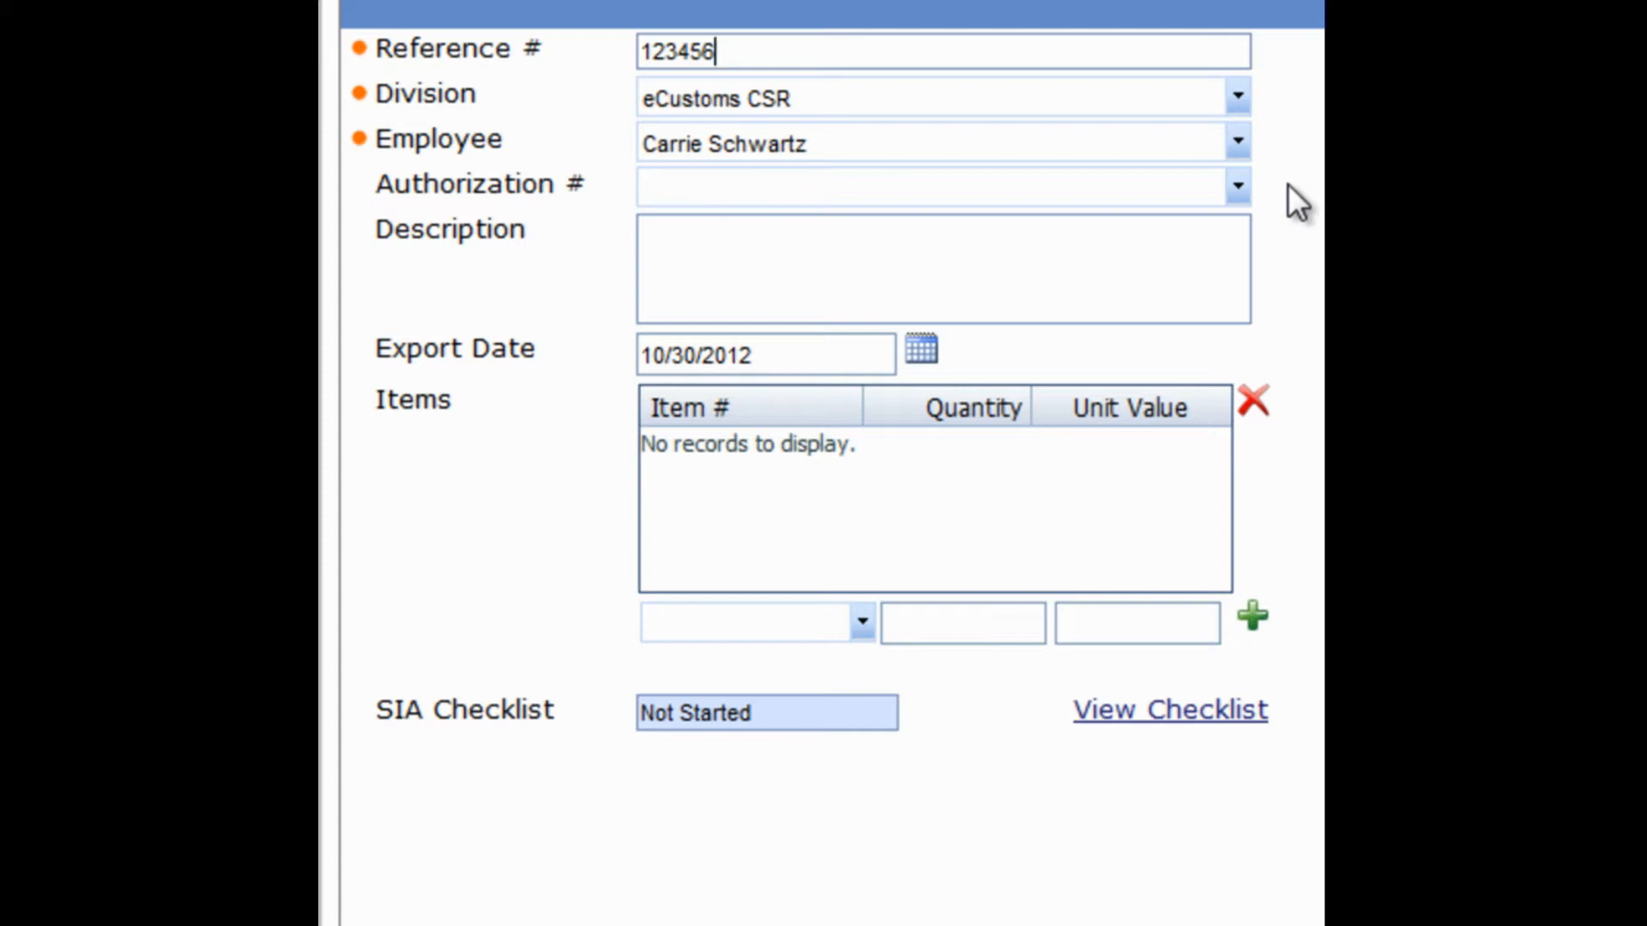
left_click(1237, 186)
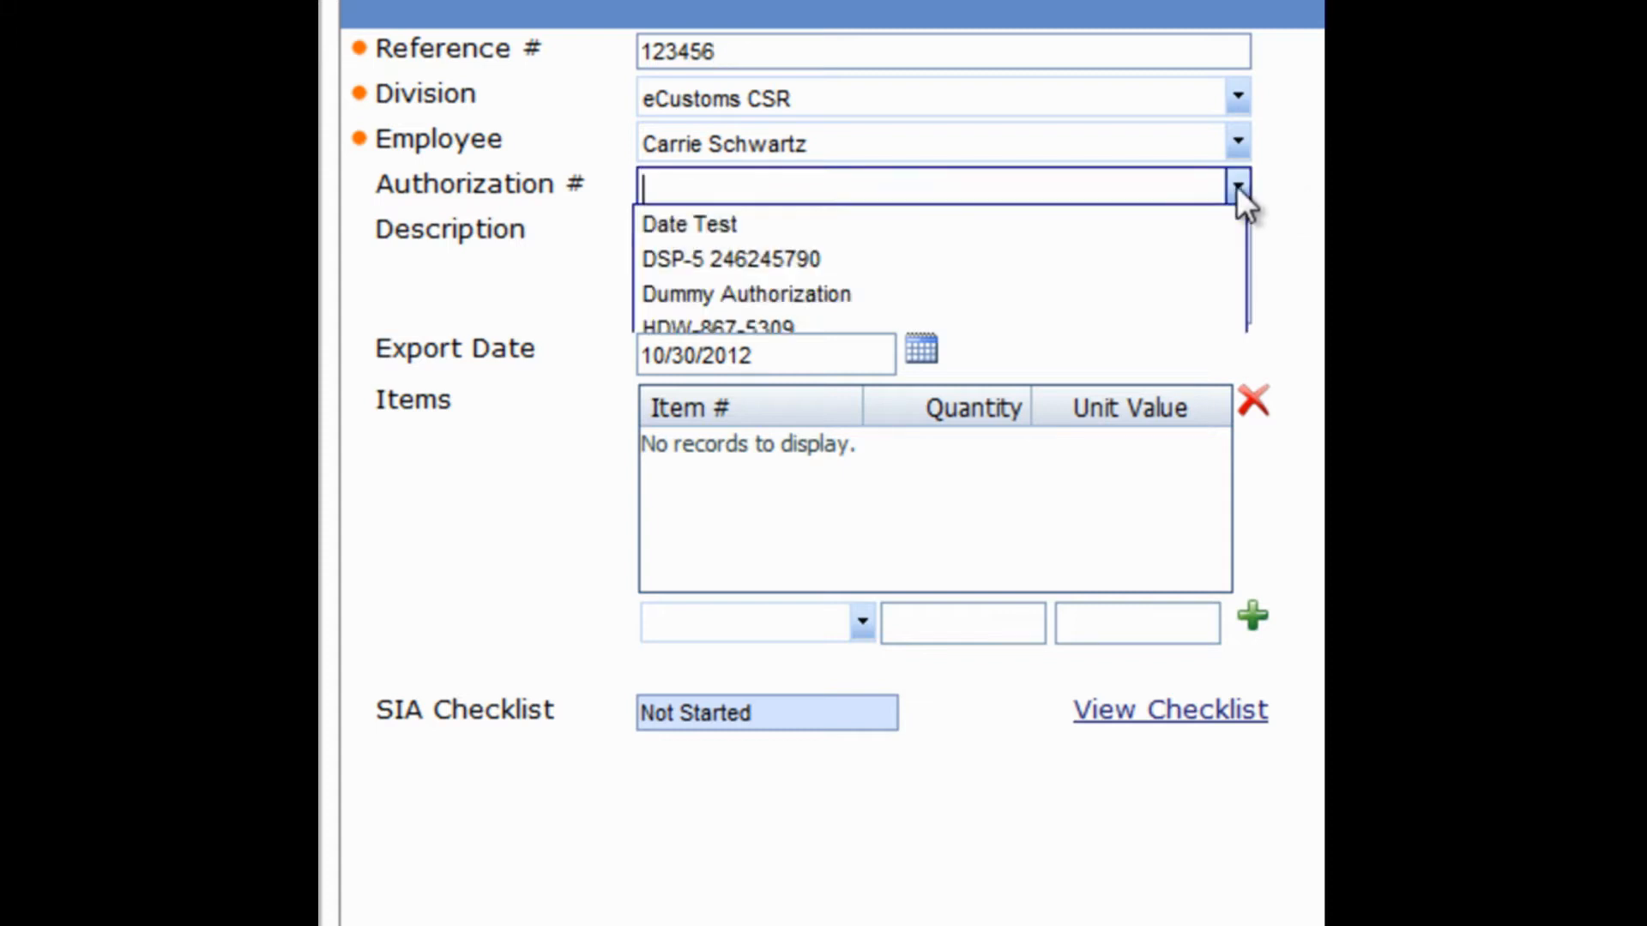
left_click(732, 259)
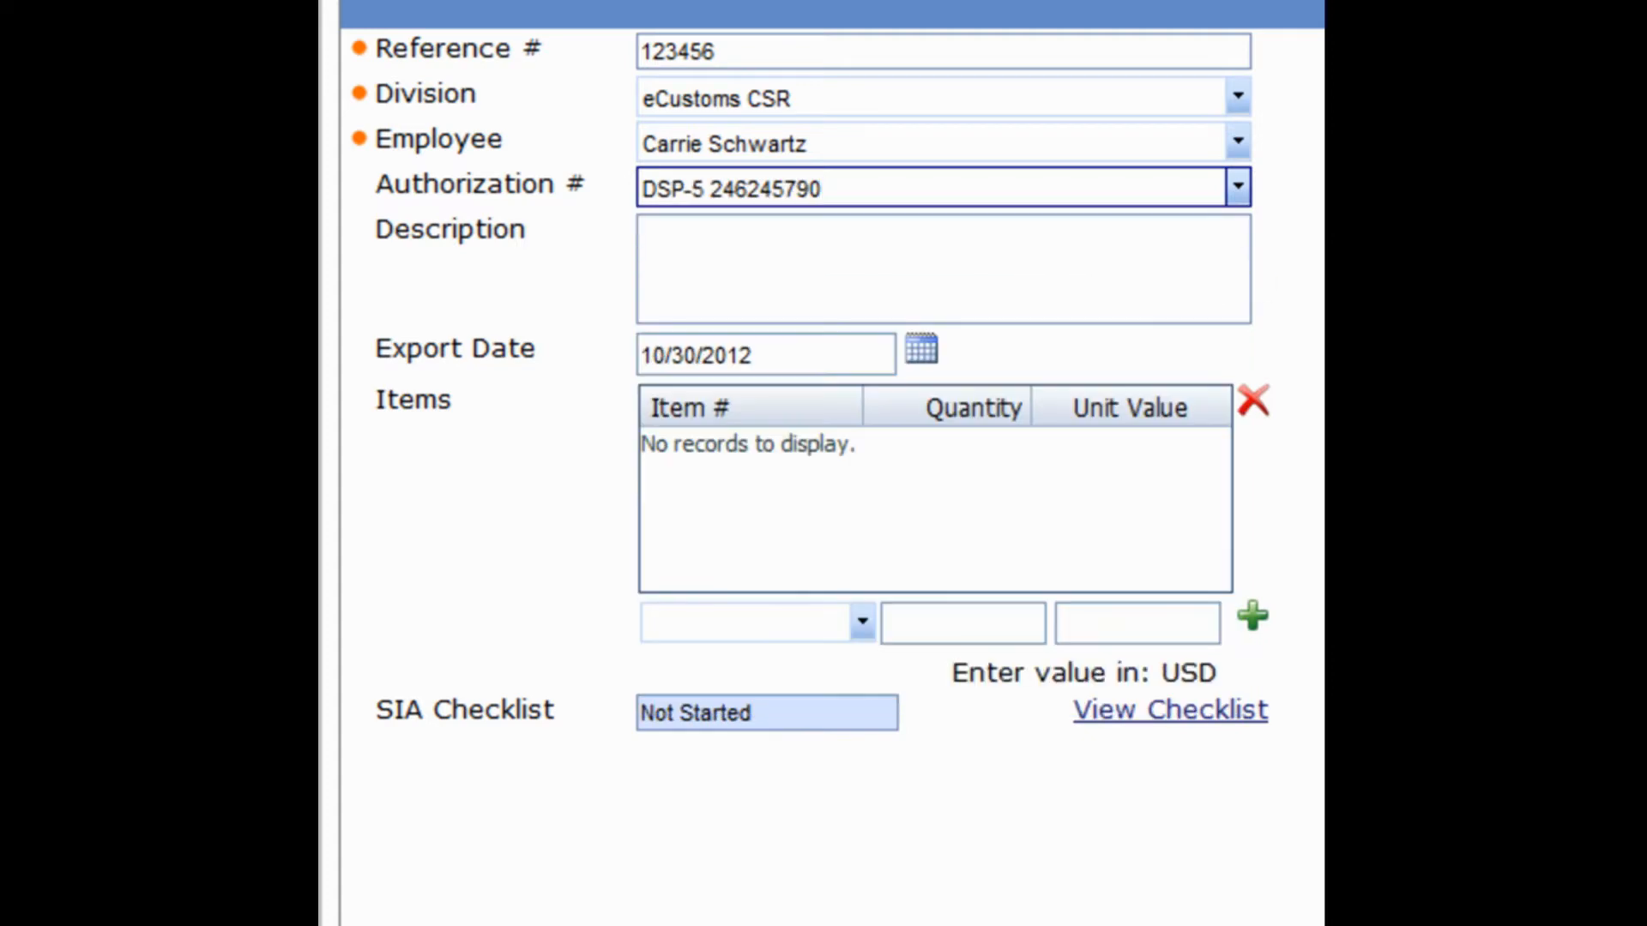
left_click(942, 268)
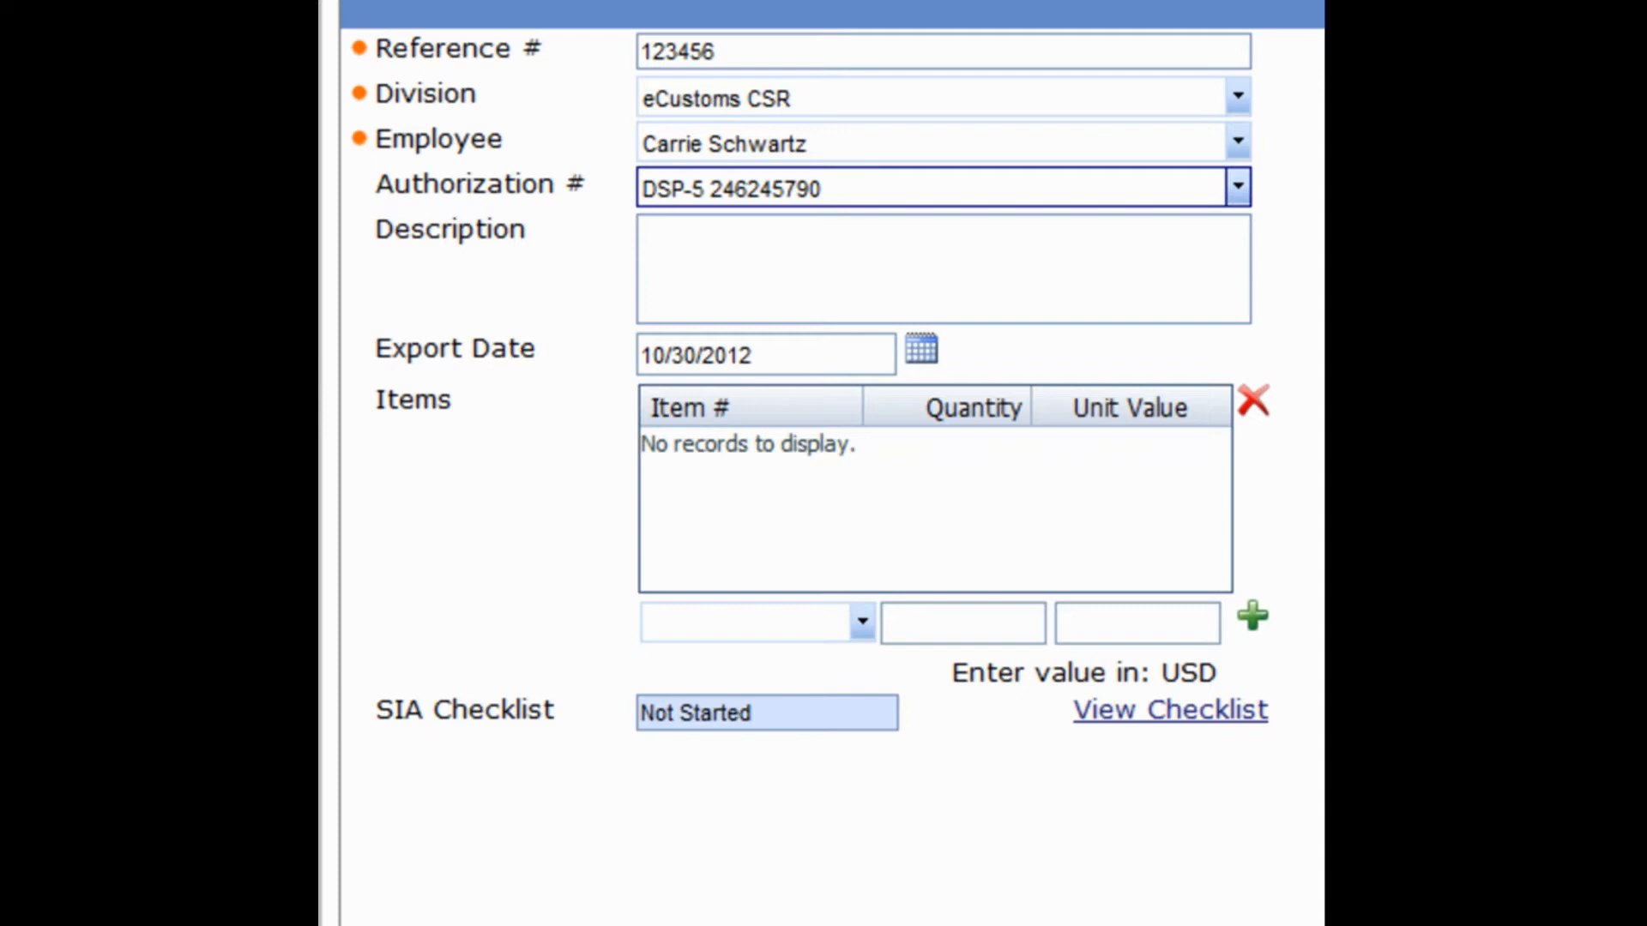
Set export date 10/16/2012 and add item PART001, quantity 1, value $1,000.
left_click(921, 346)
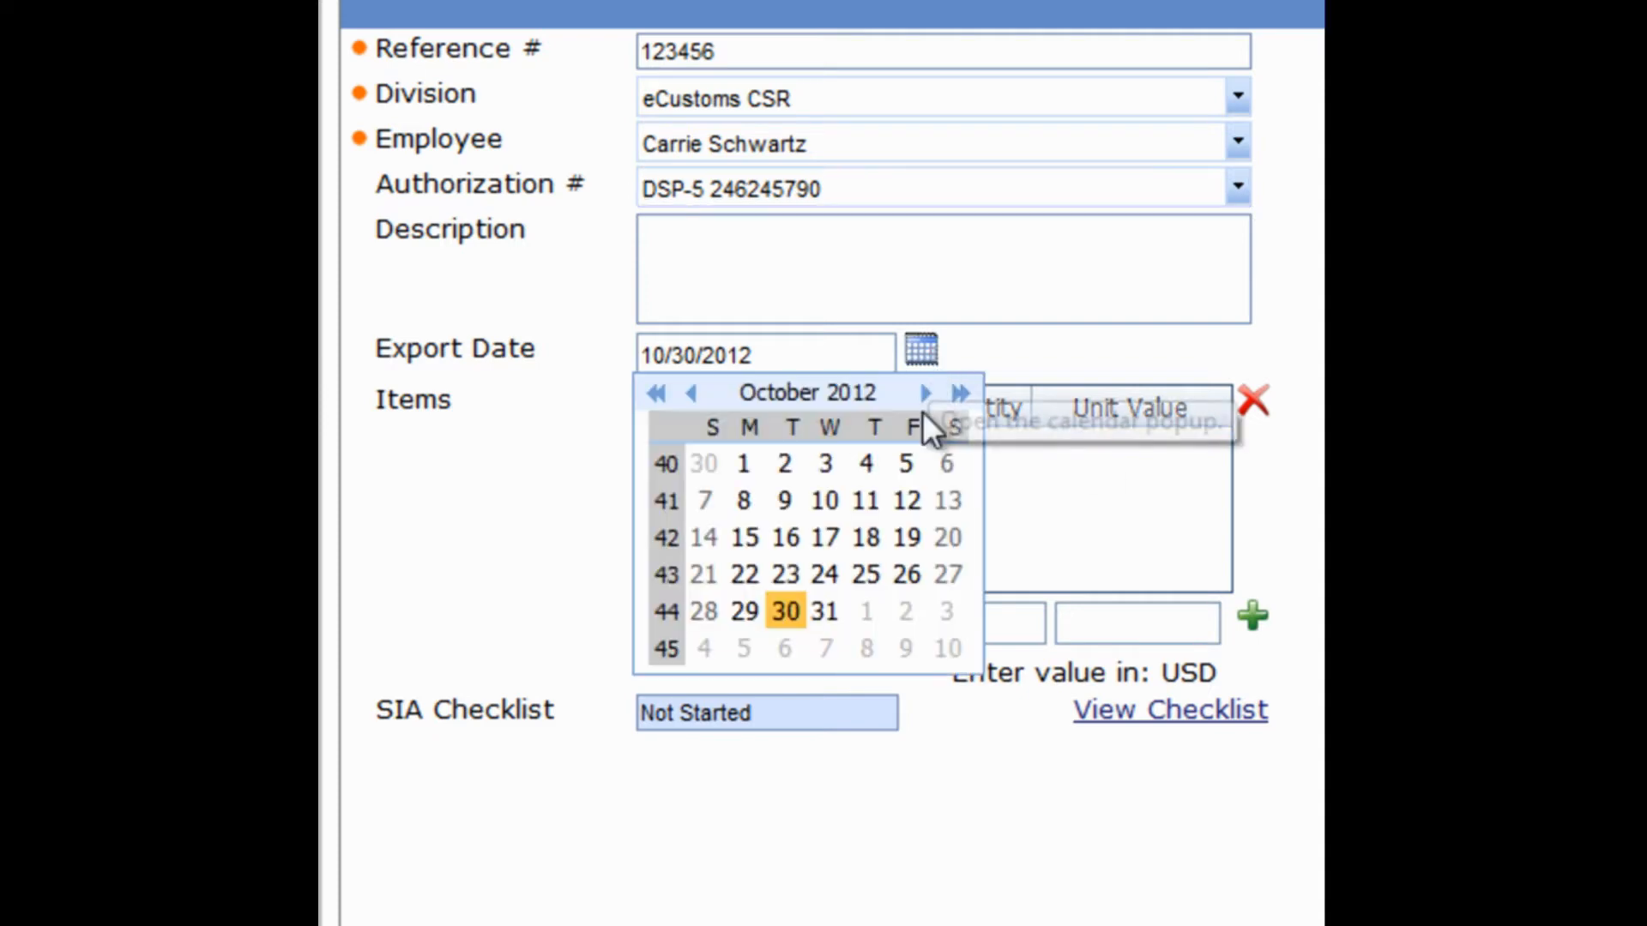
left_click(782, 538)
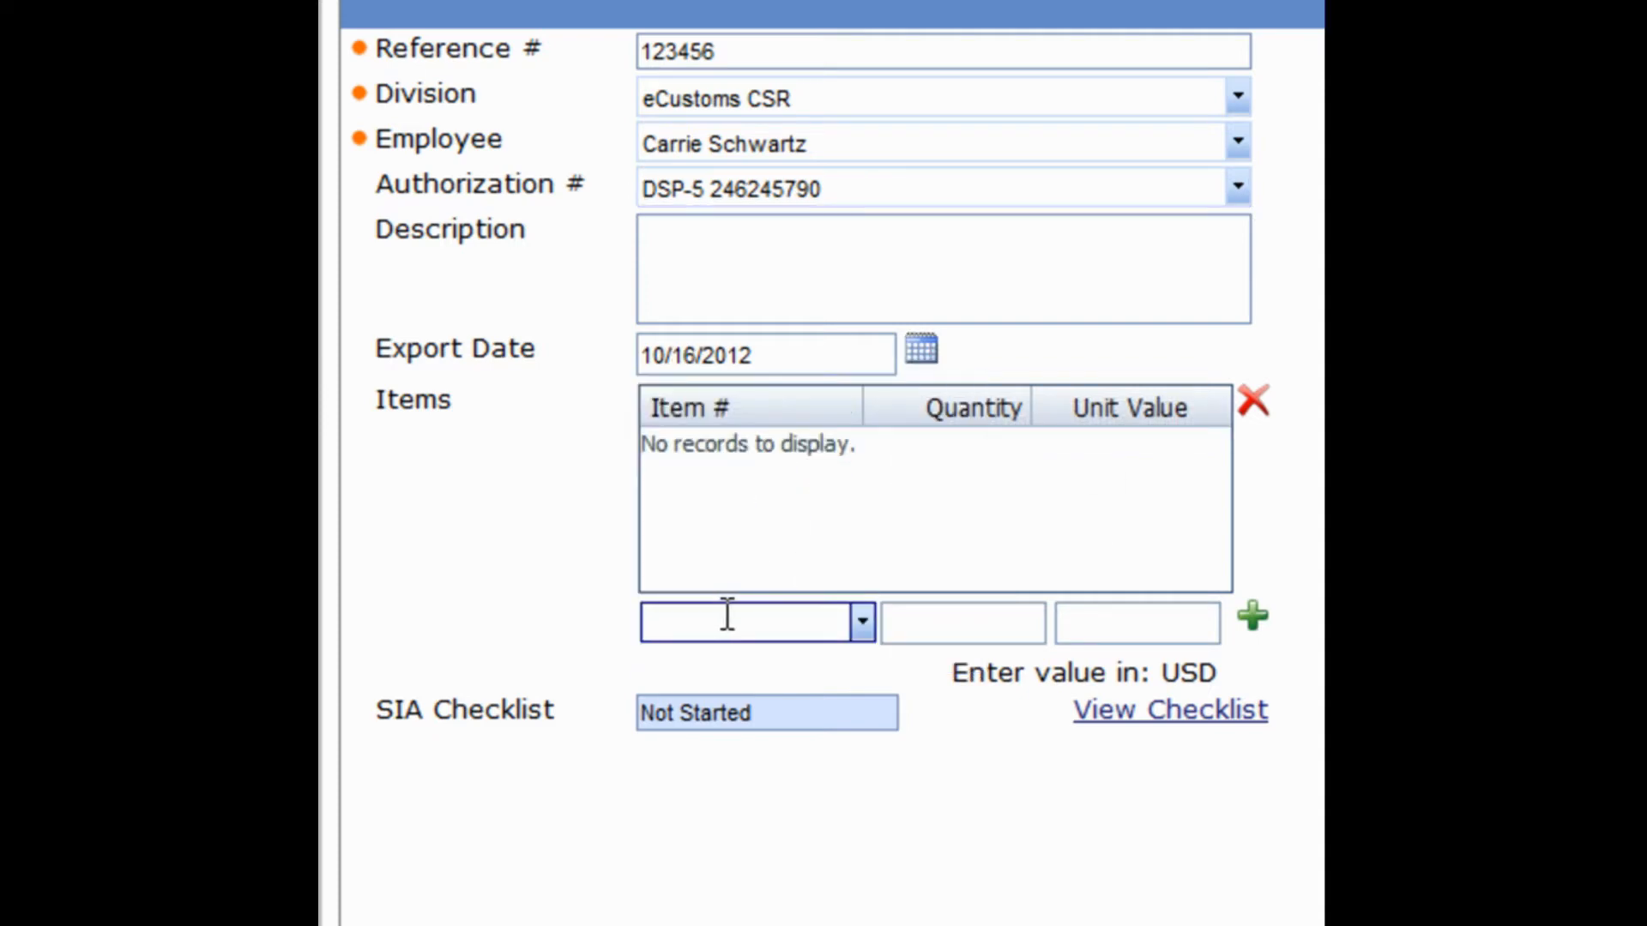
type("P")
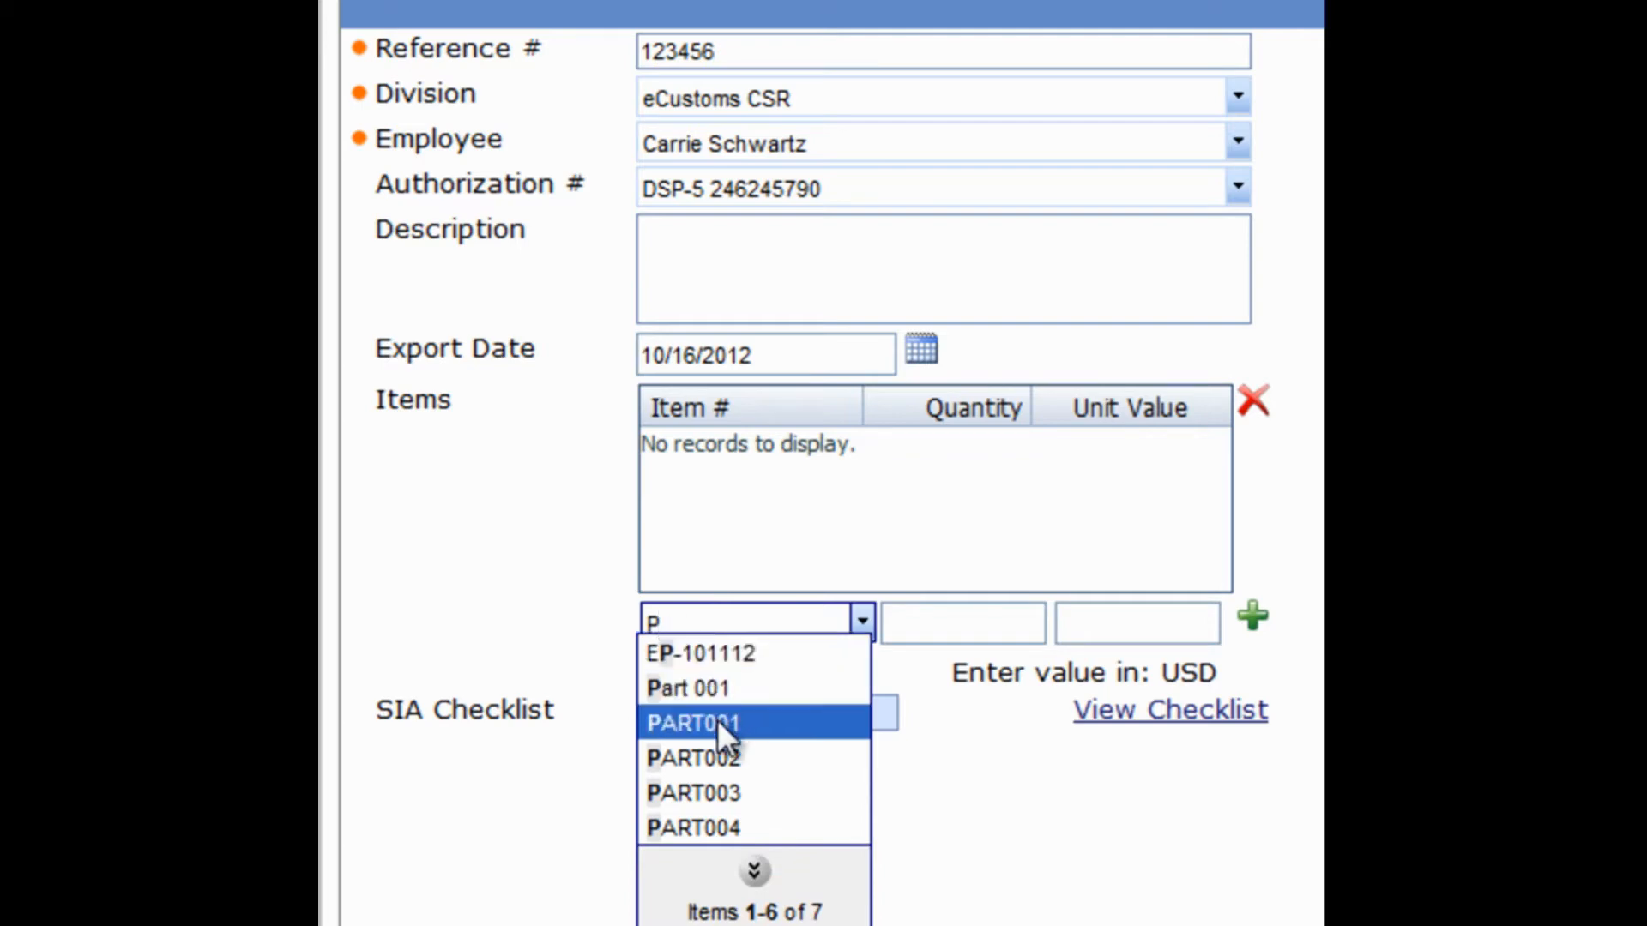
left_click(692, 722)
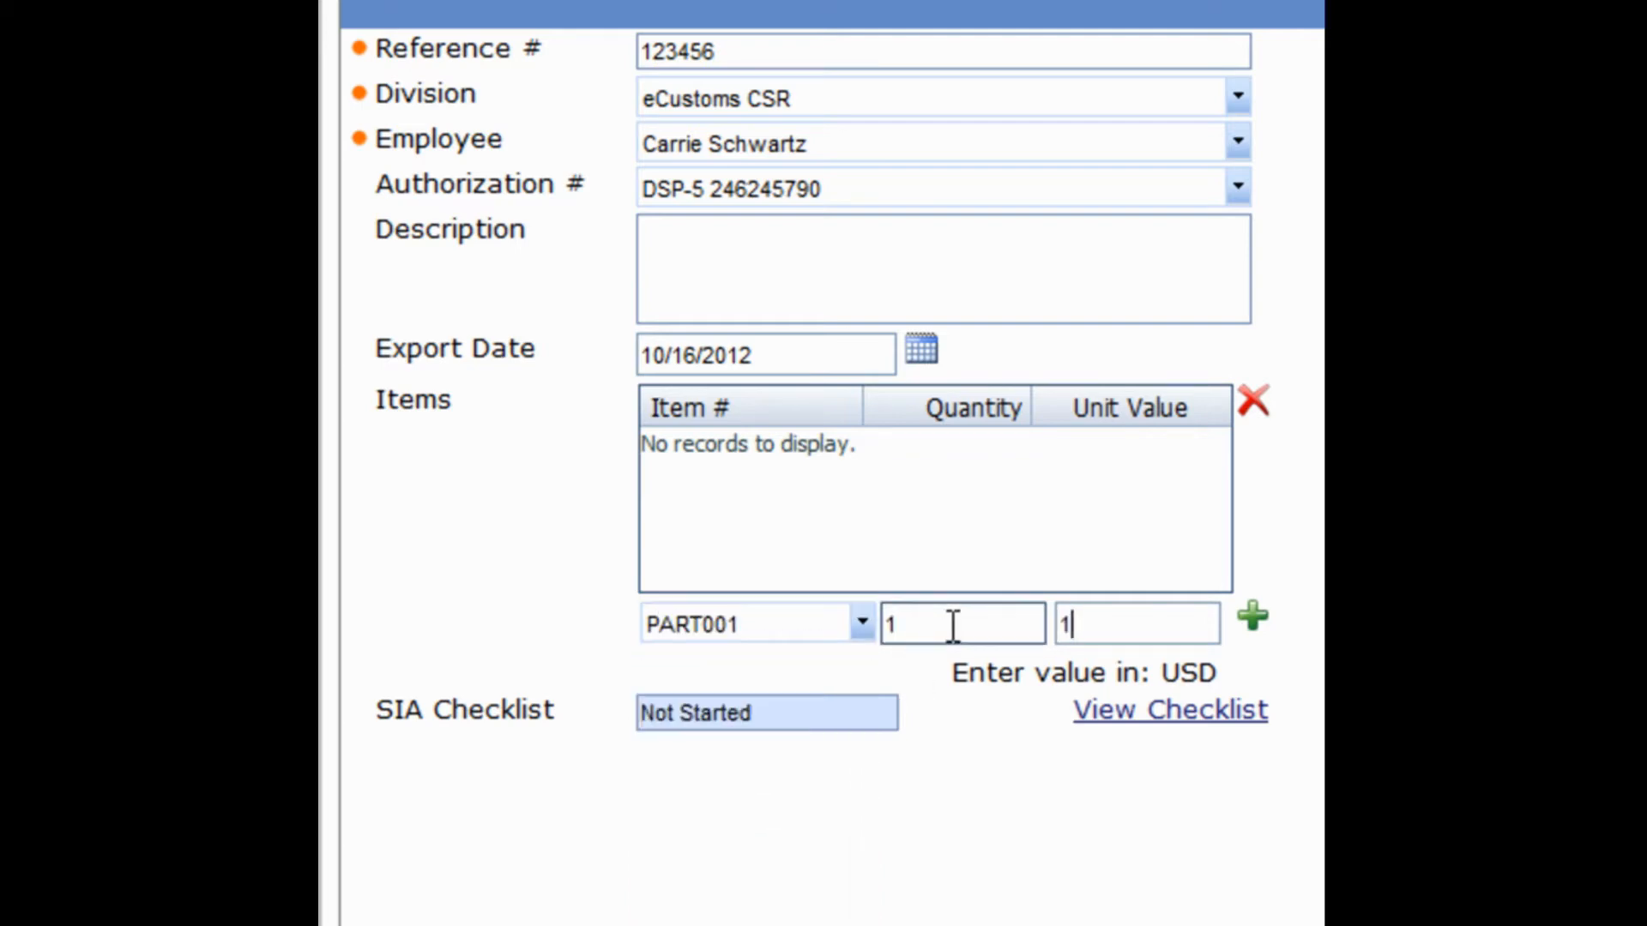
type("000")
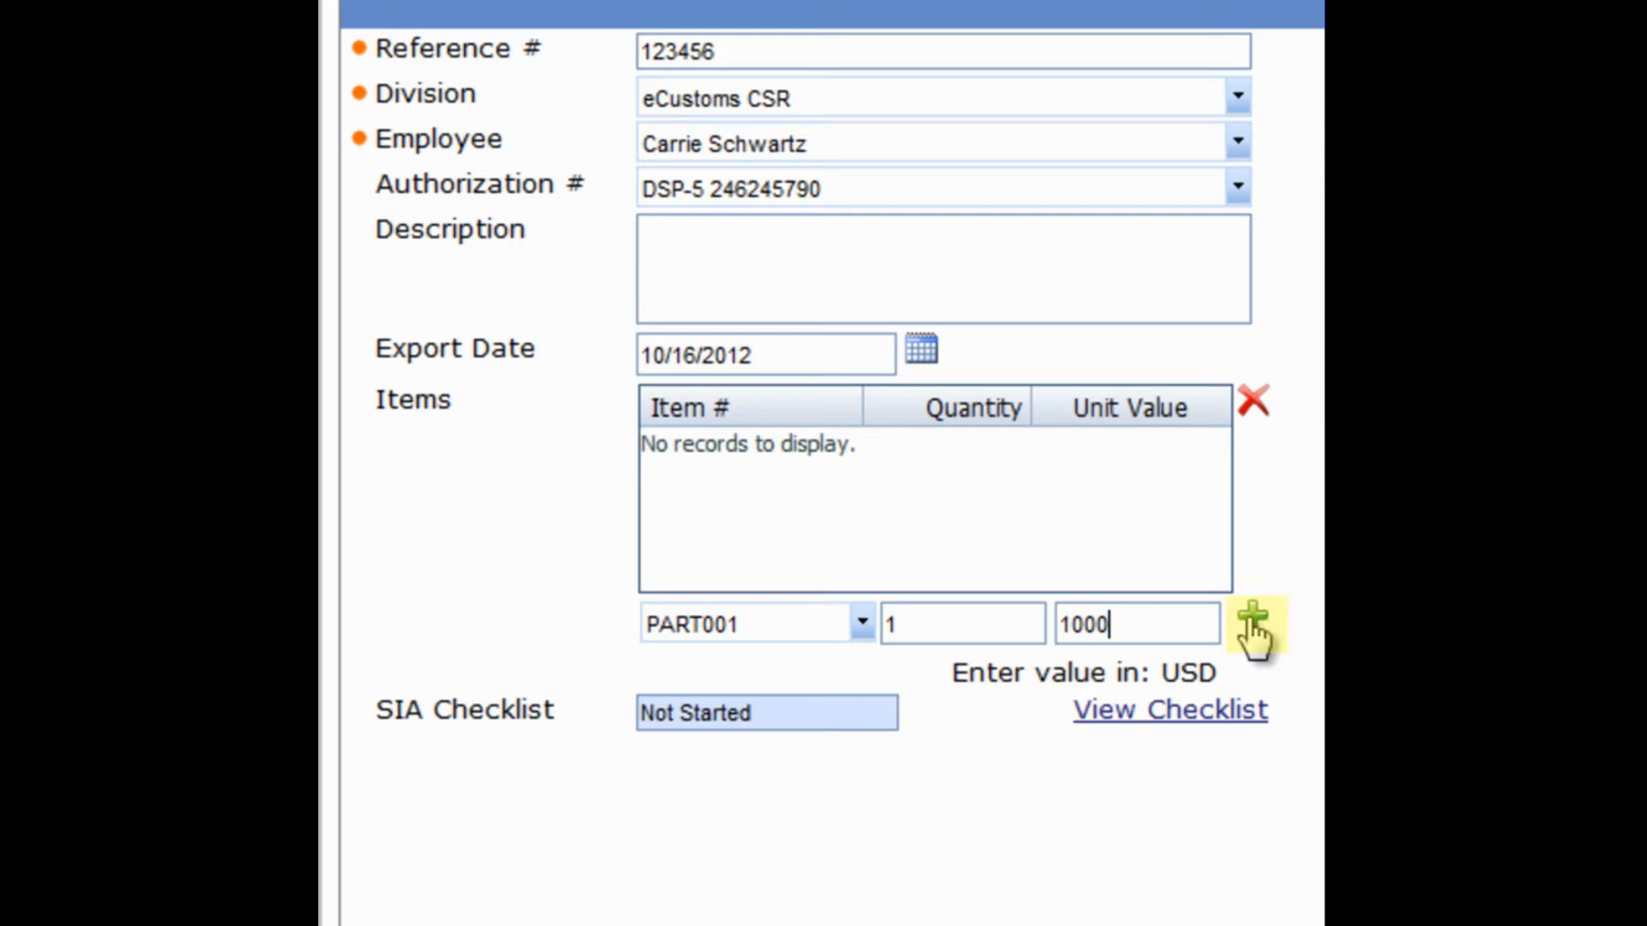
left_click(1254, 625)
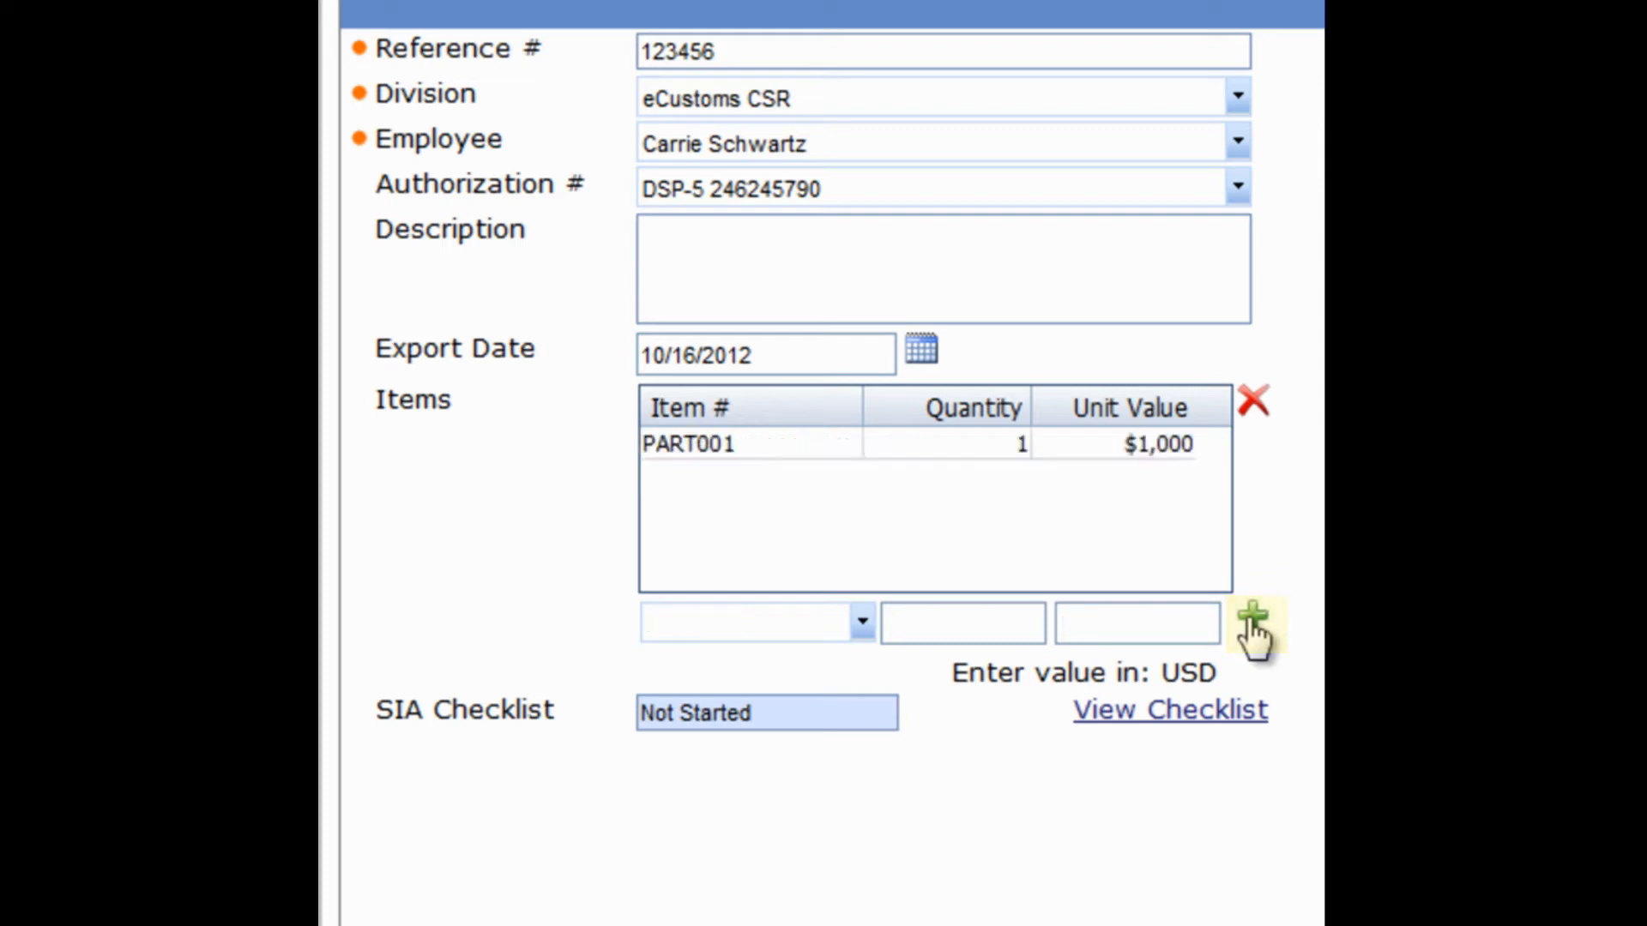
mouse_move(1252, 614)
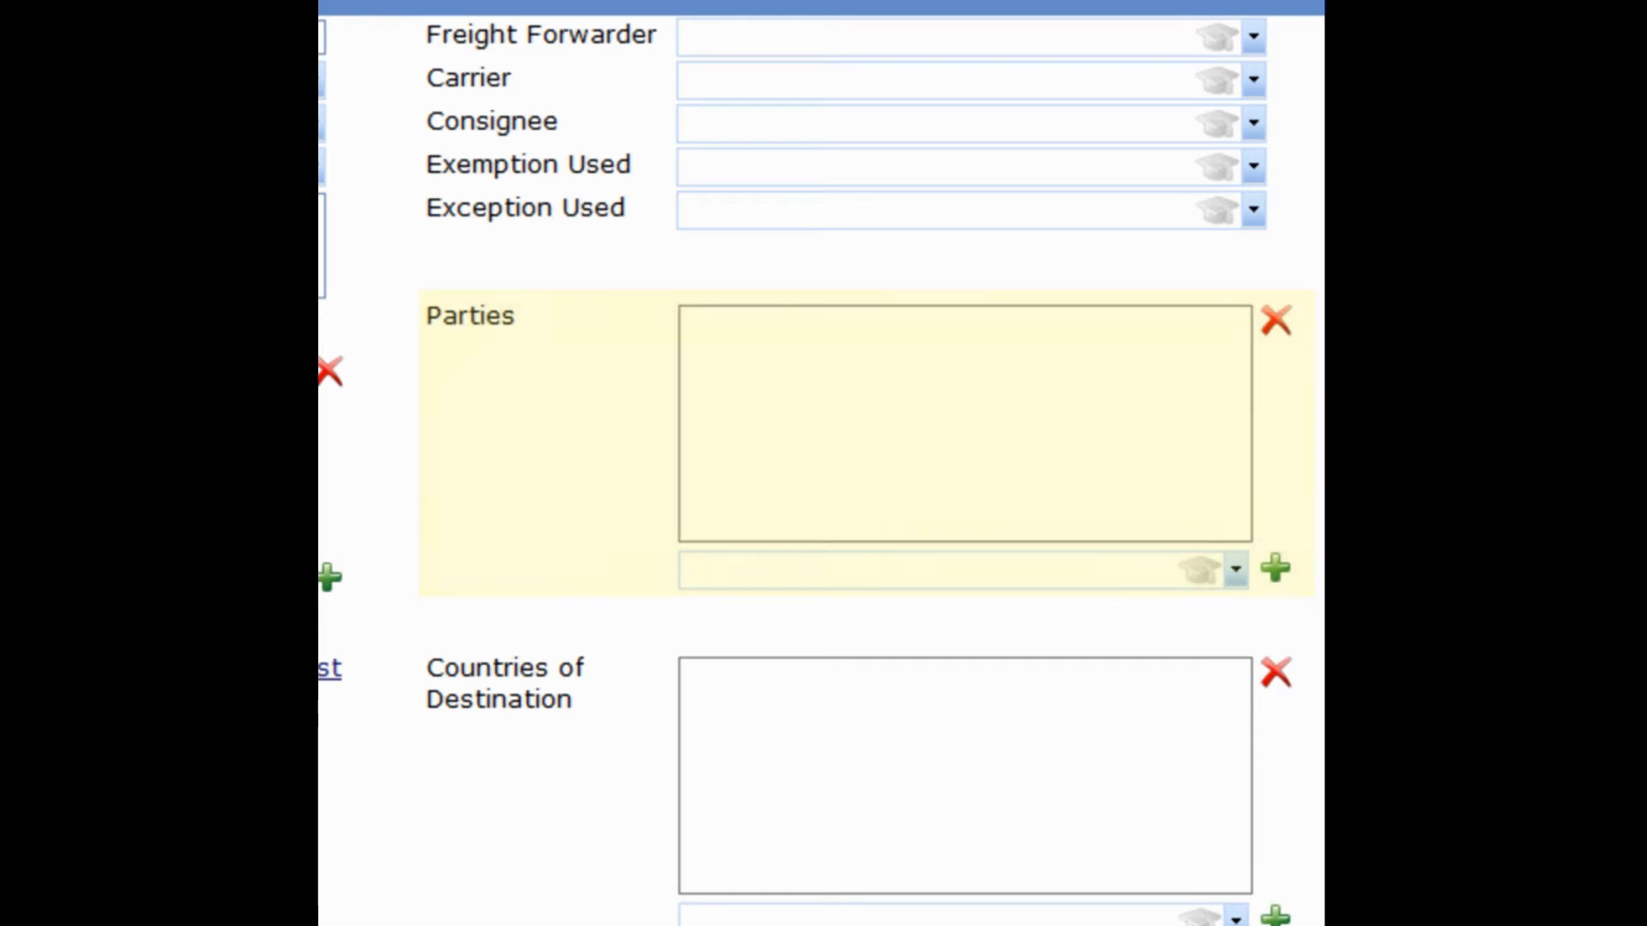
Add Joe Smith as a party on the export record.
type("Joe Smit")
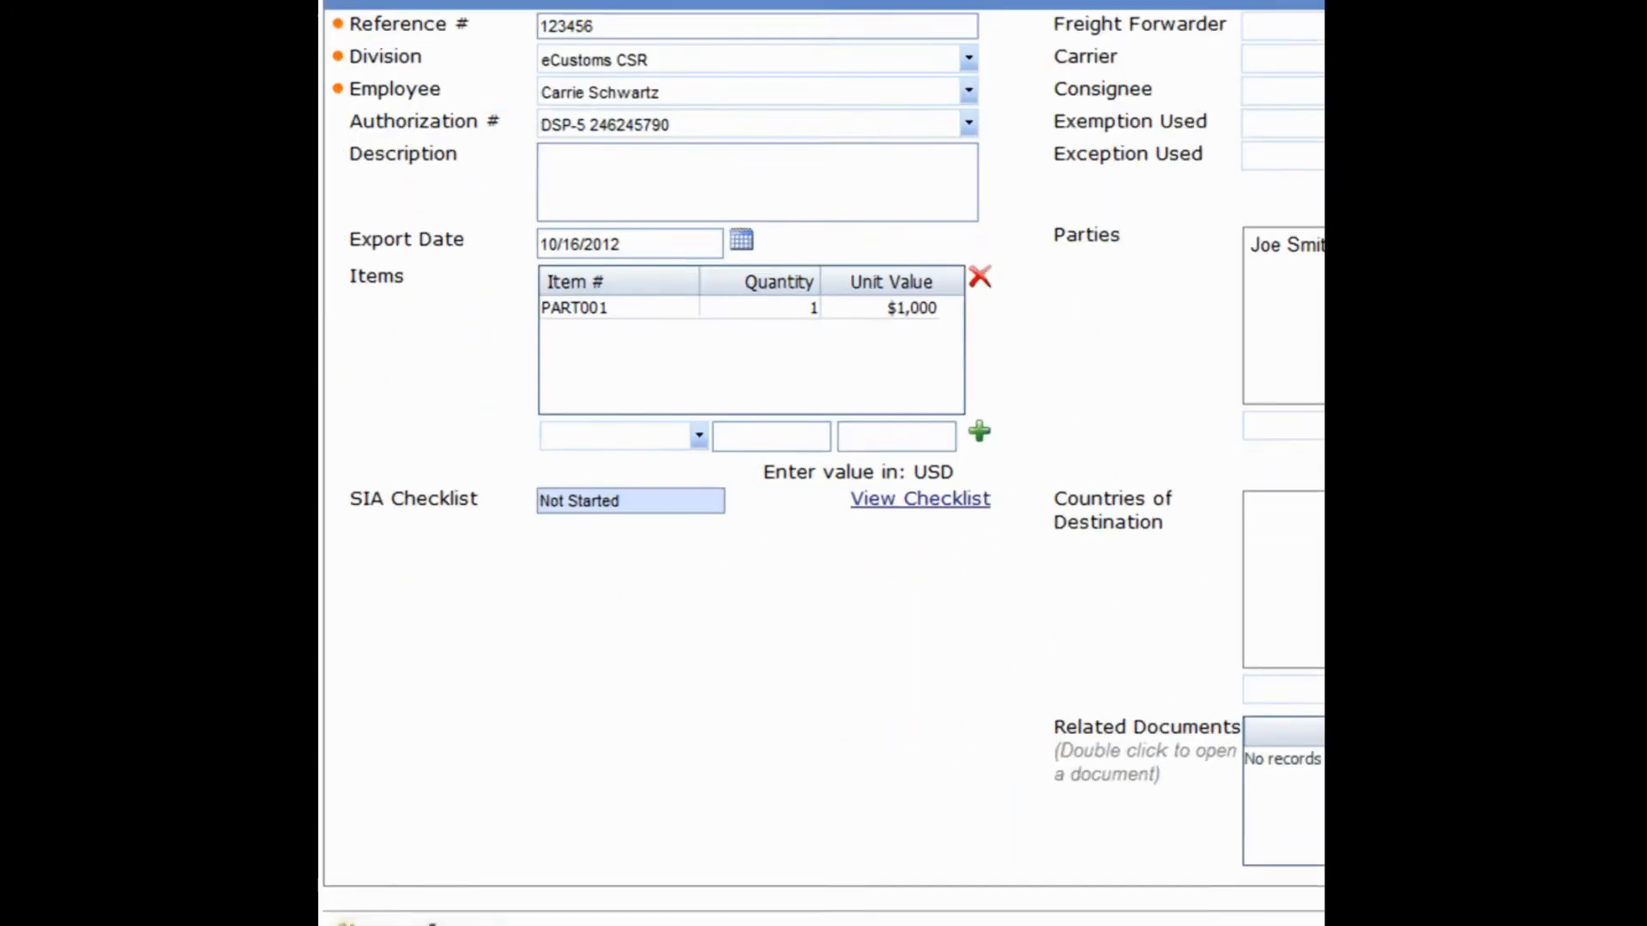
left_click(917, 498)
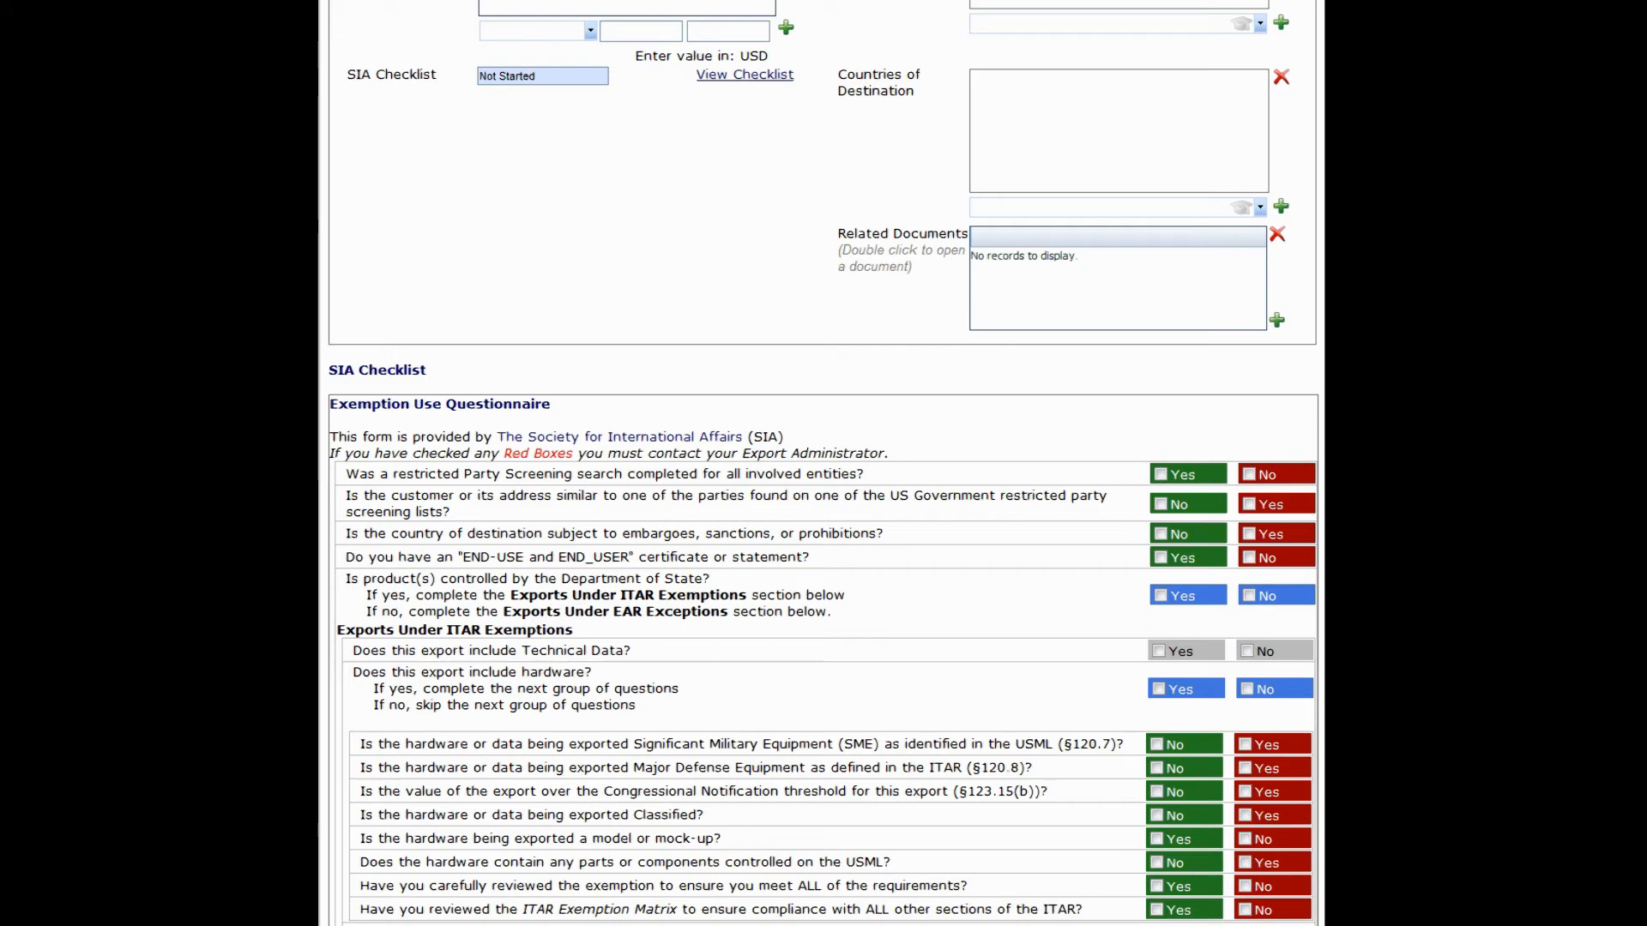
scroll("down", 3)
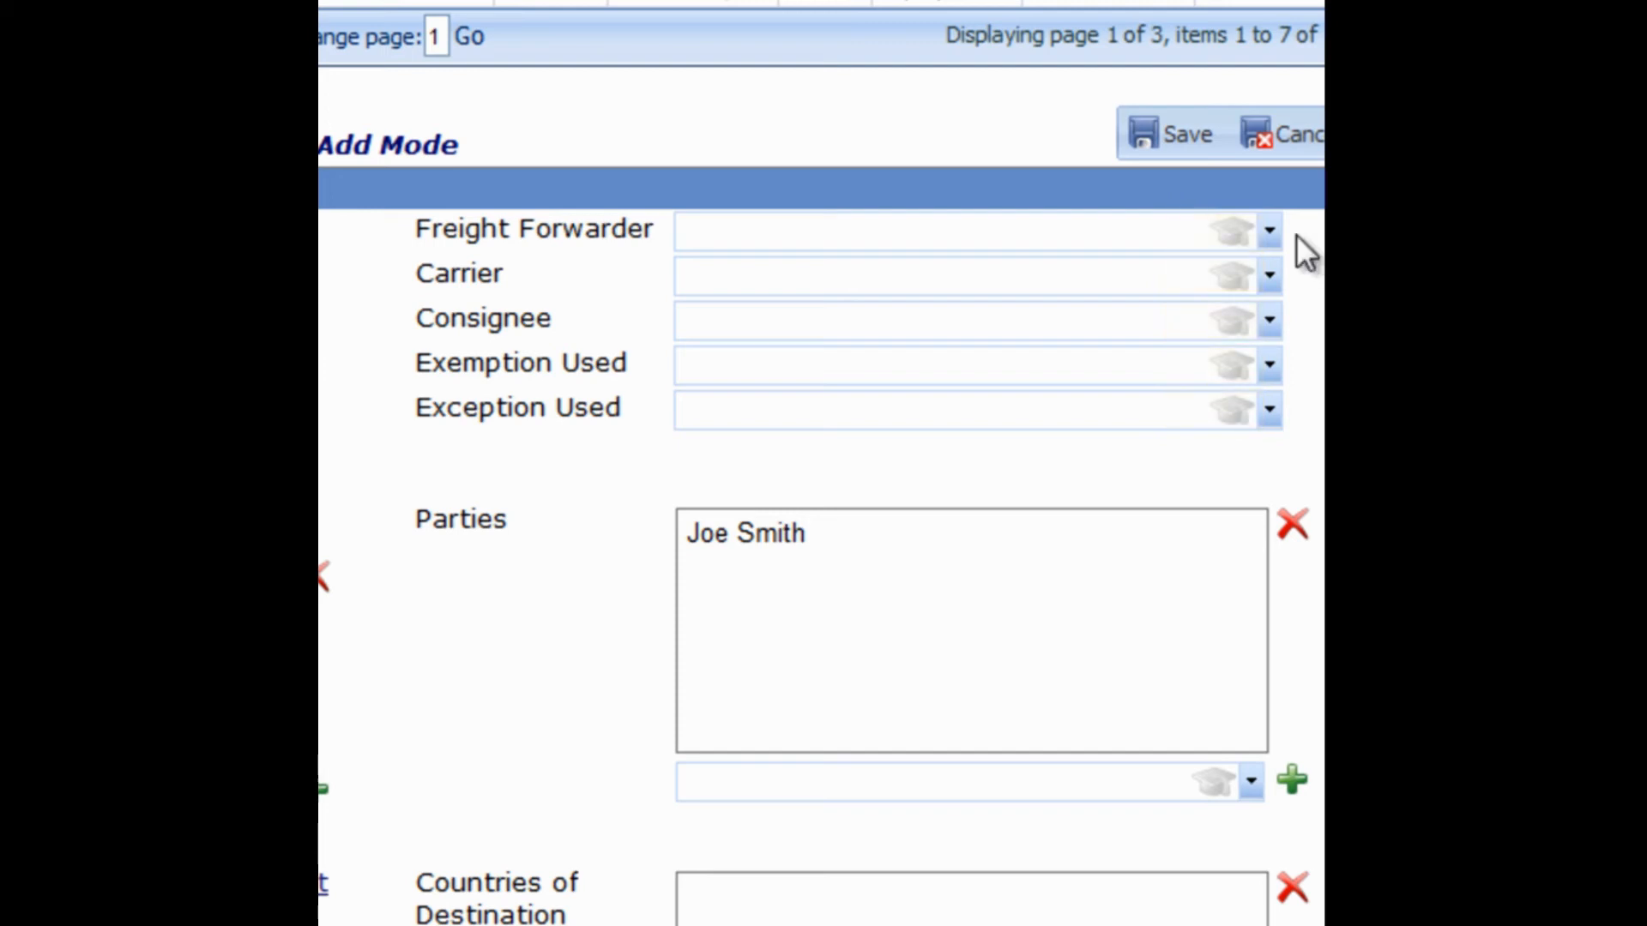
Enter forwarder UPS, carrier Vector Global Shipping Inc., consignee UK Government, exemption 1 CFR 140.46.
type("UPS")
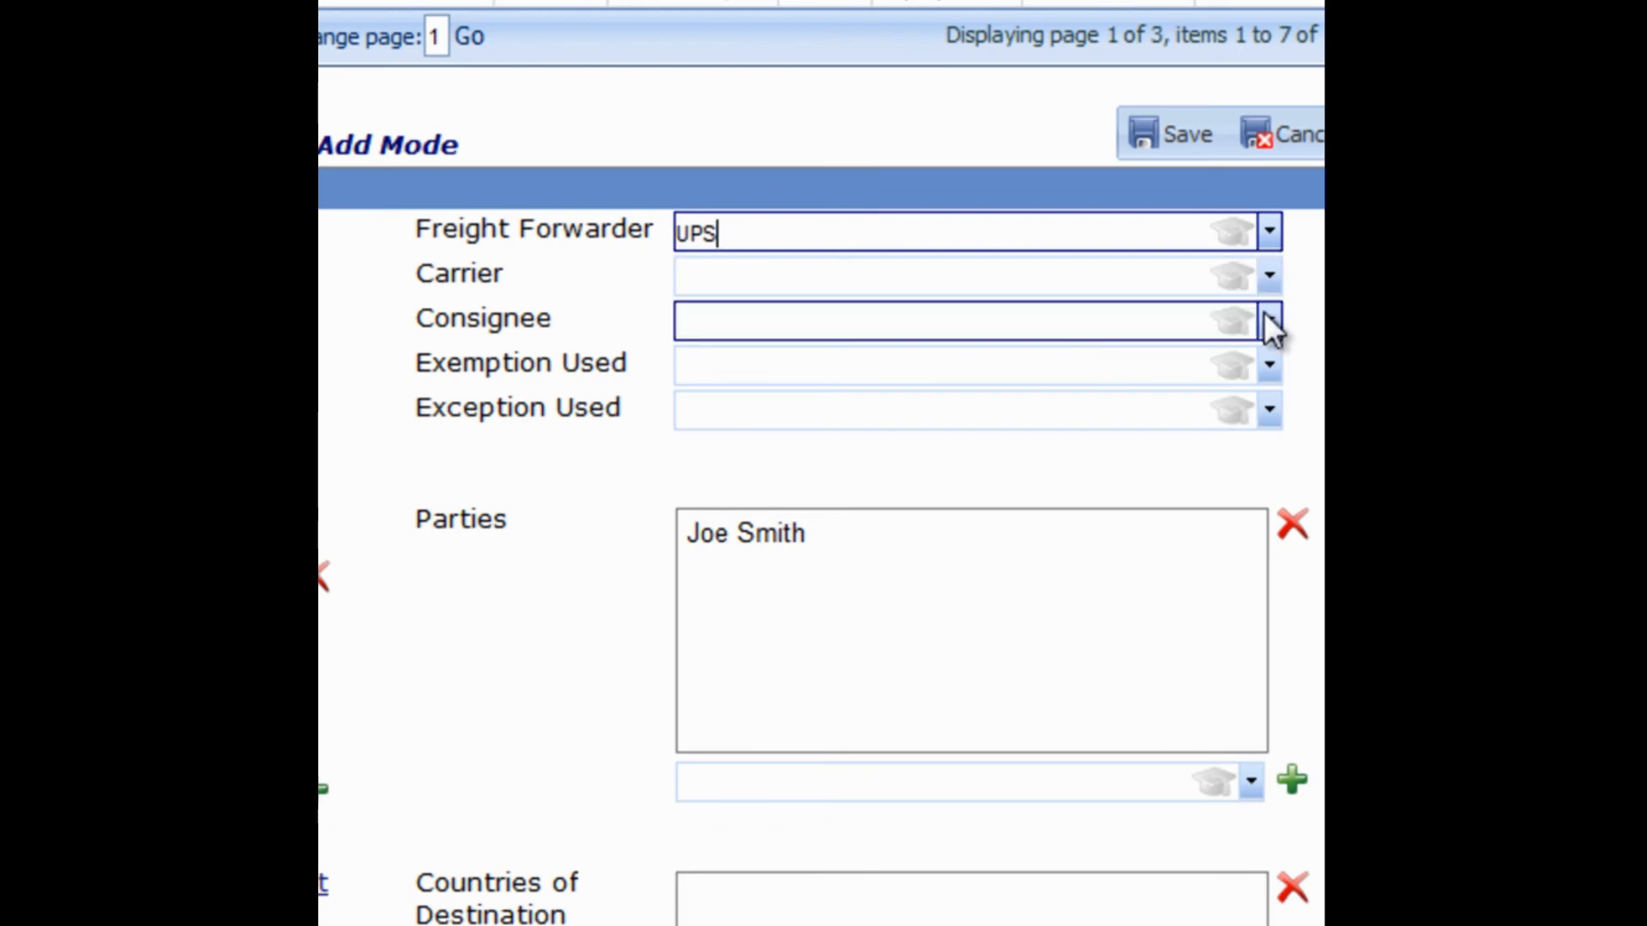
type("Vector Global Shipping Inc.")
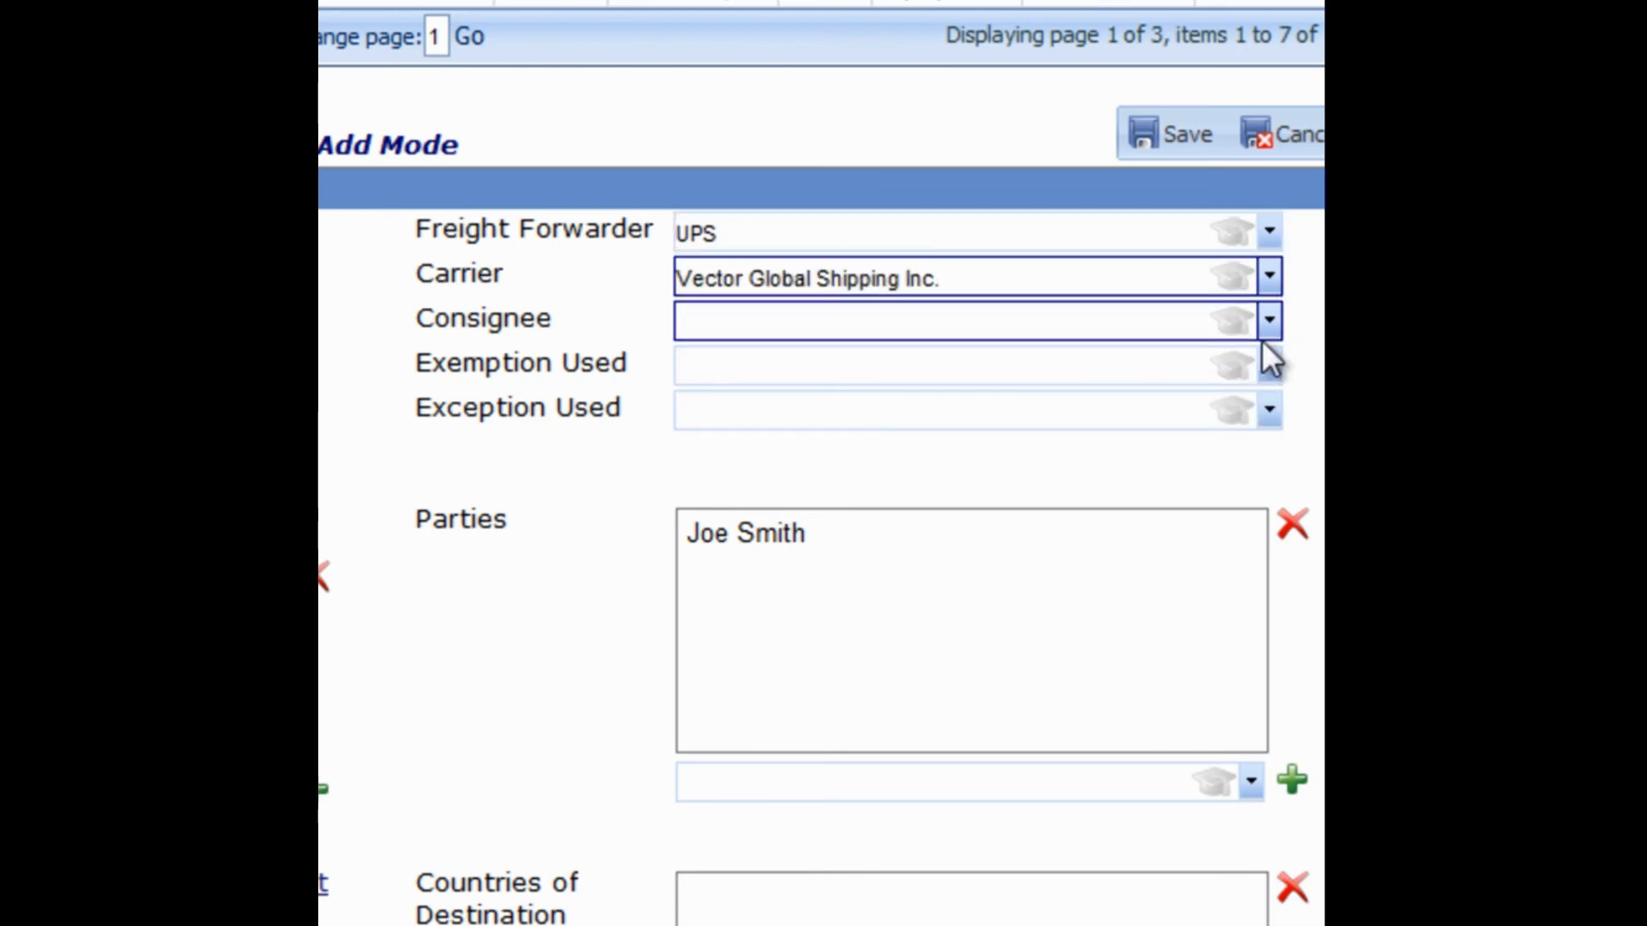
type("UK Government")
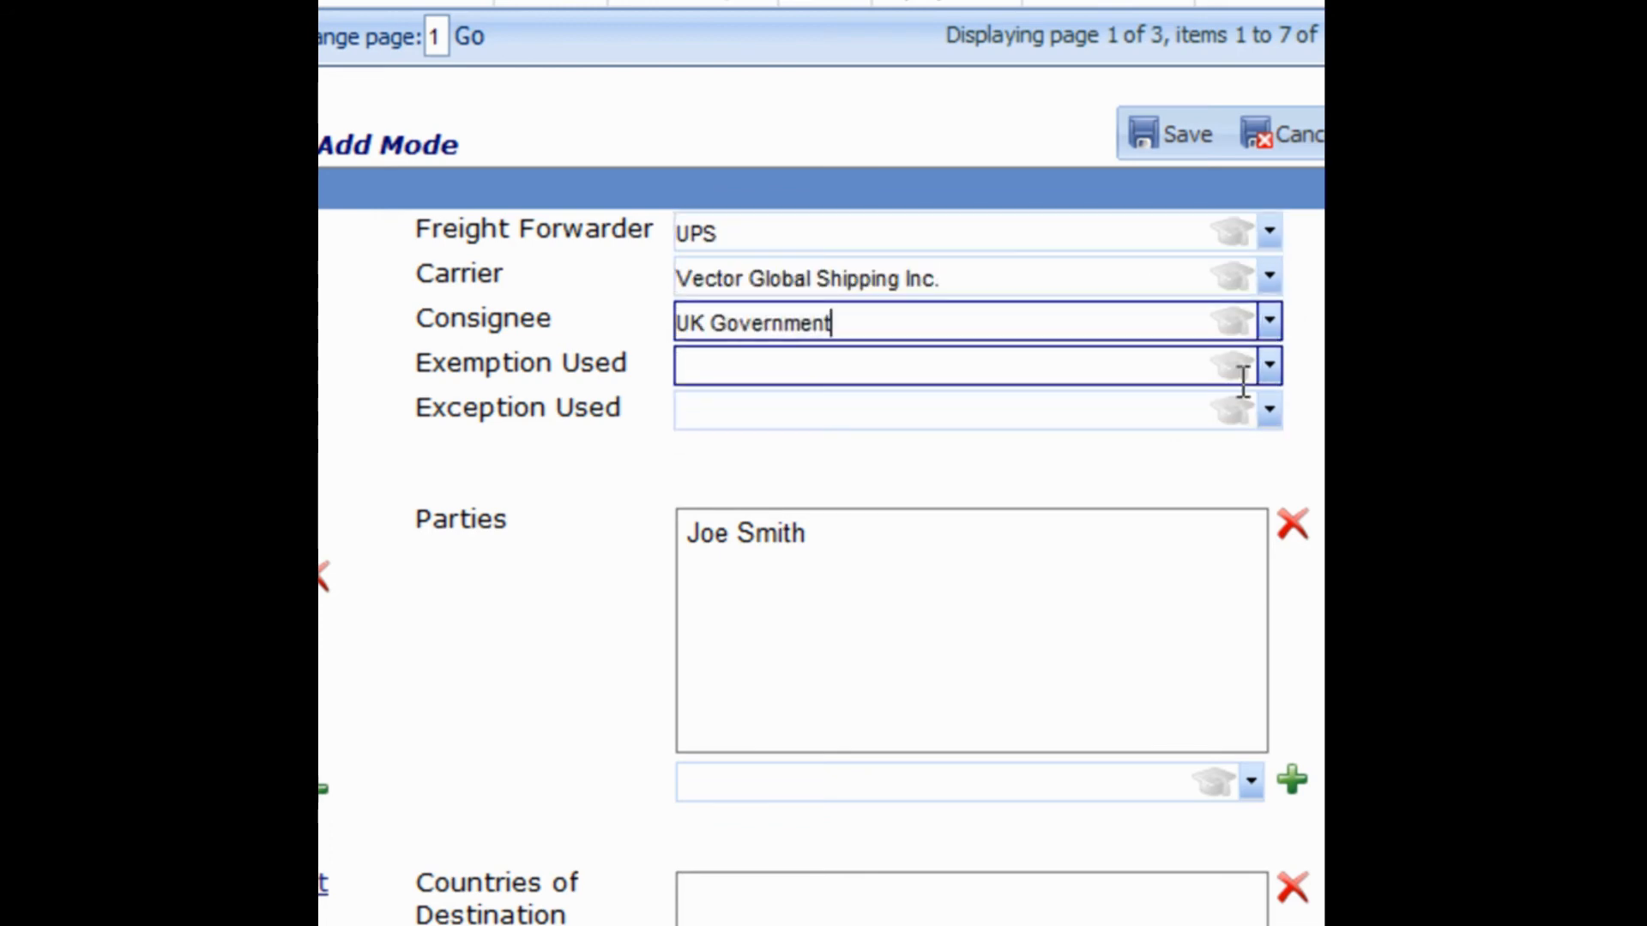
type("1 CFR 140.46")
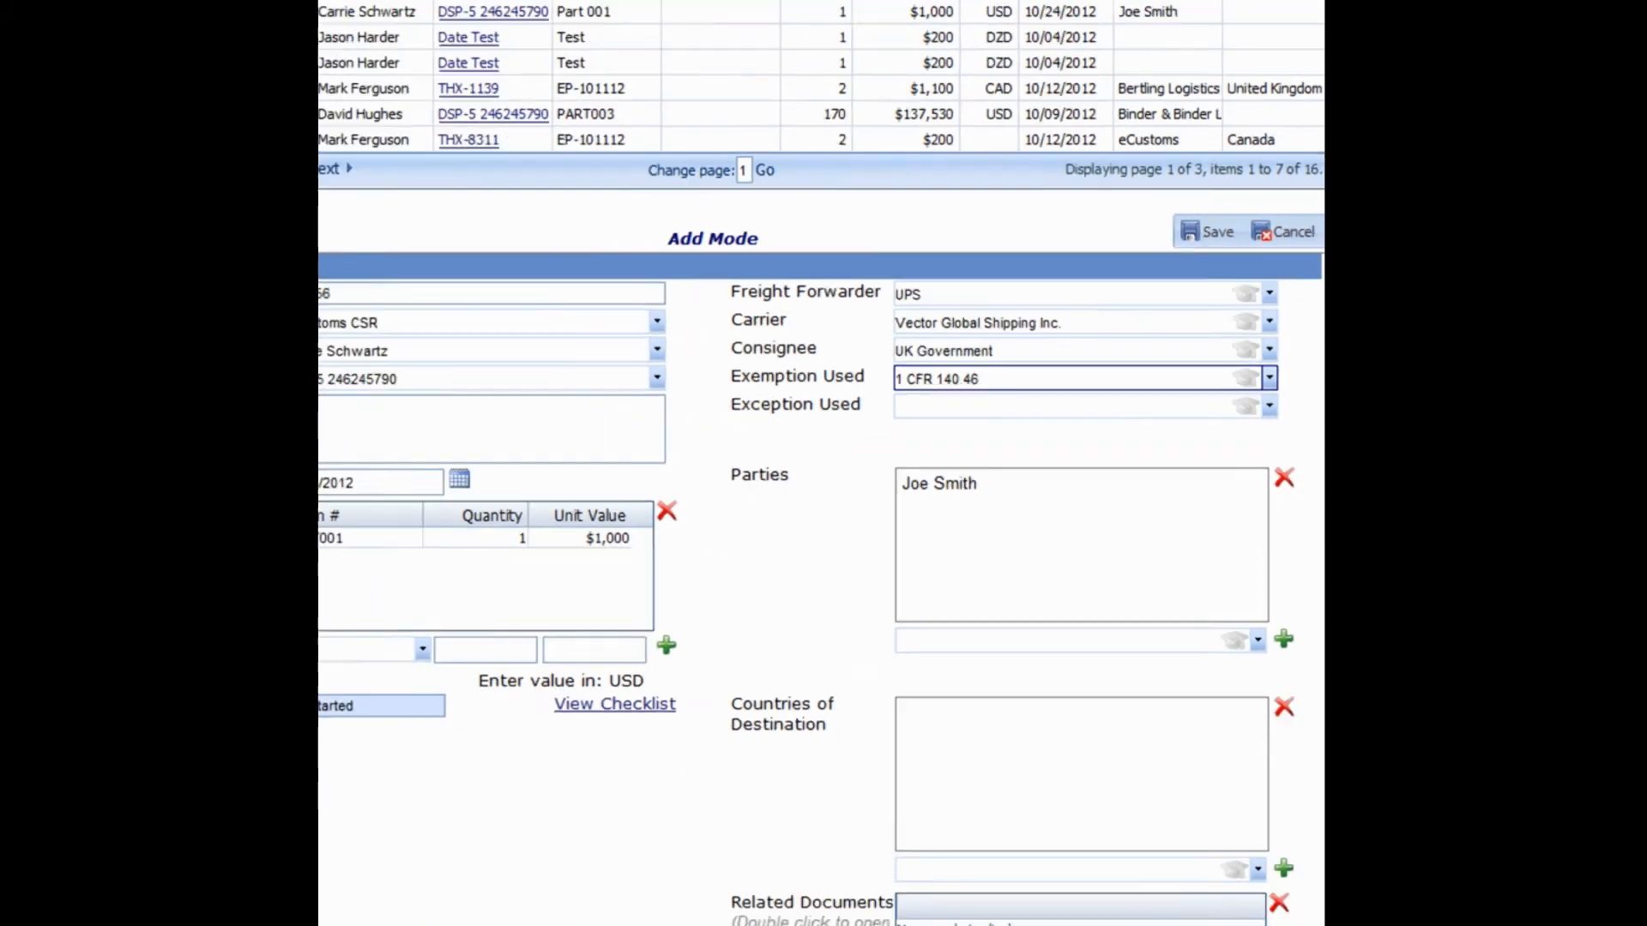
left_click(1283, 869)
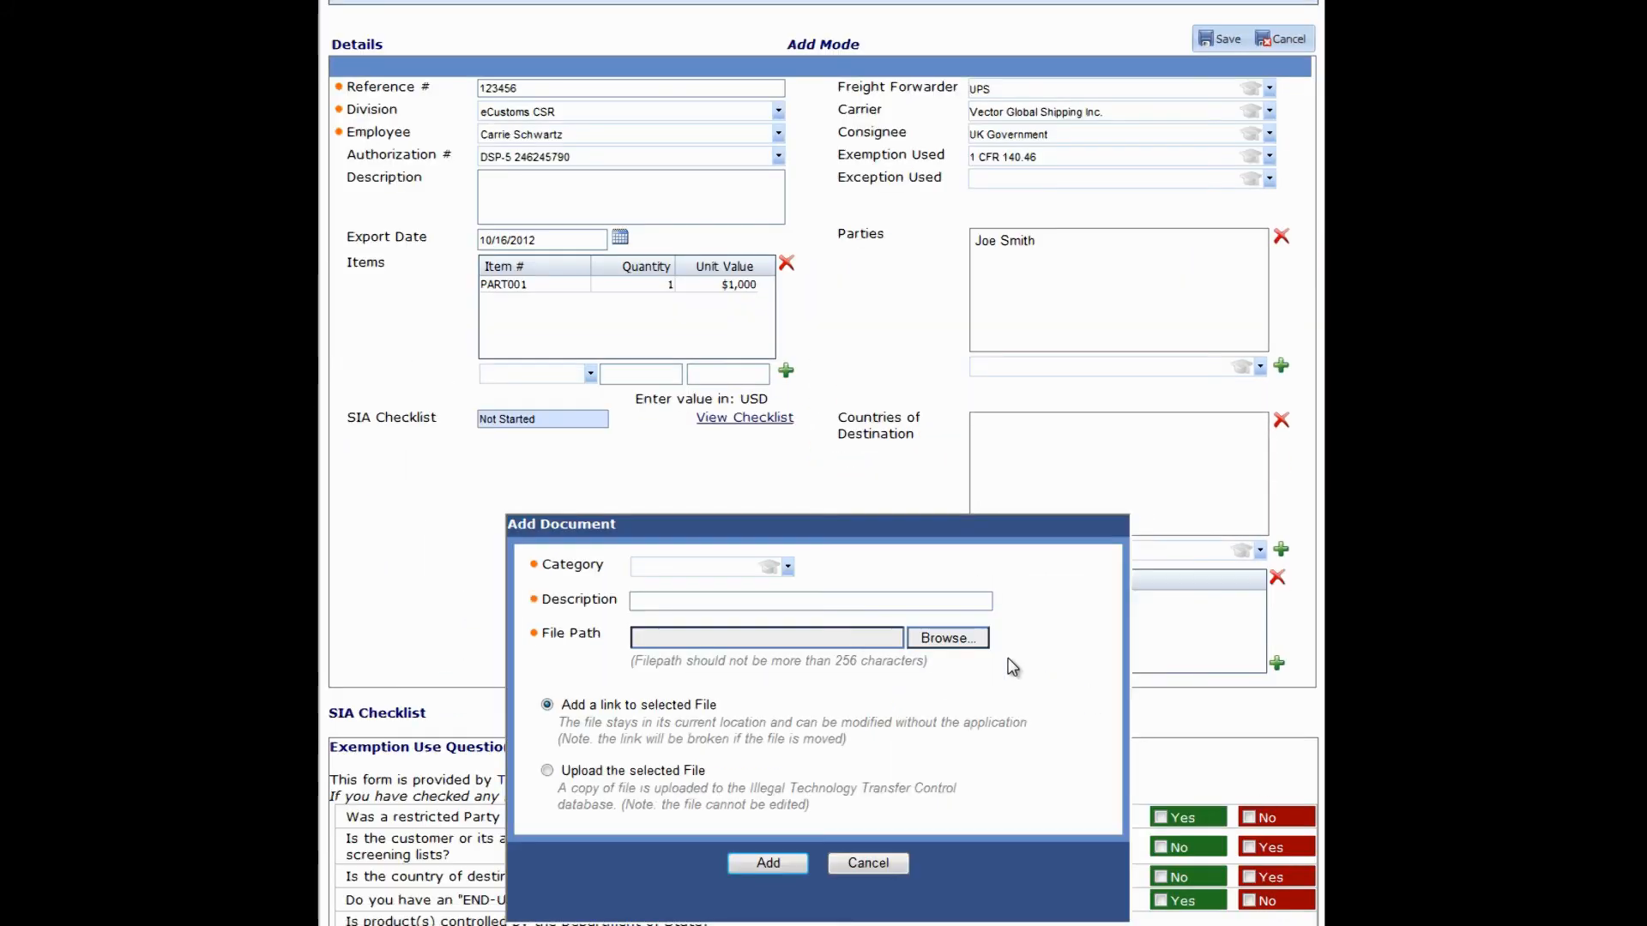
Attach a Pdf document described 'Waybill' and save the export record.
left_click(946, 638)
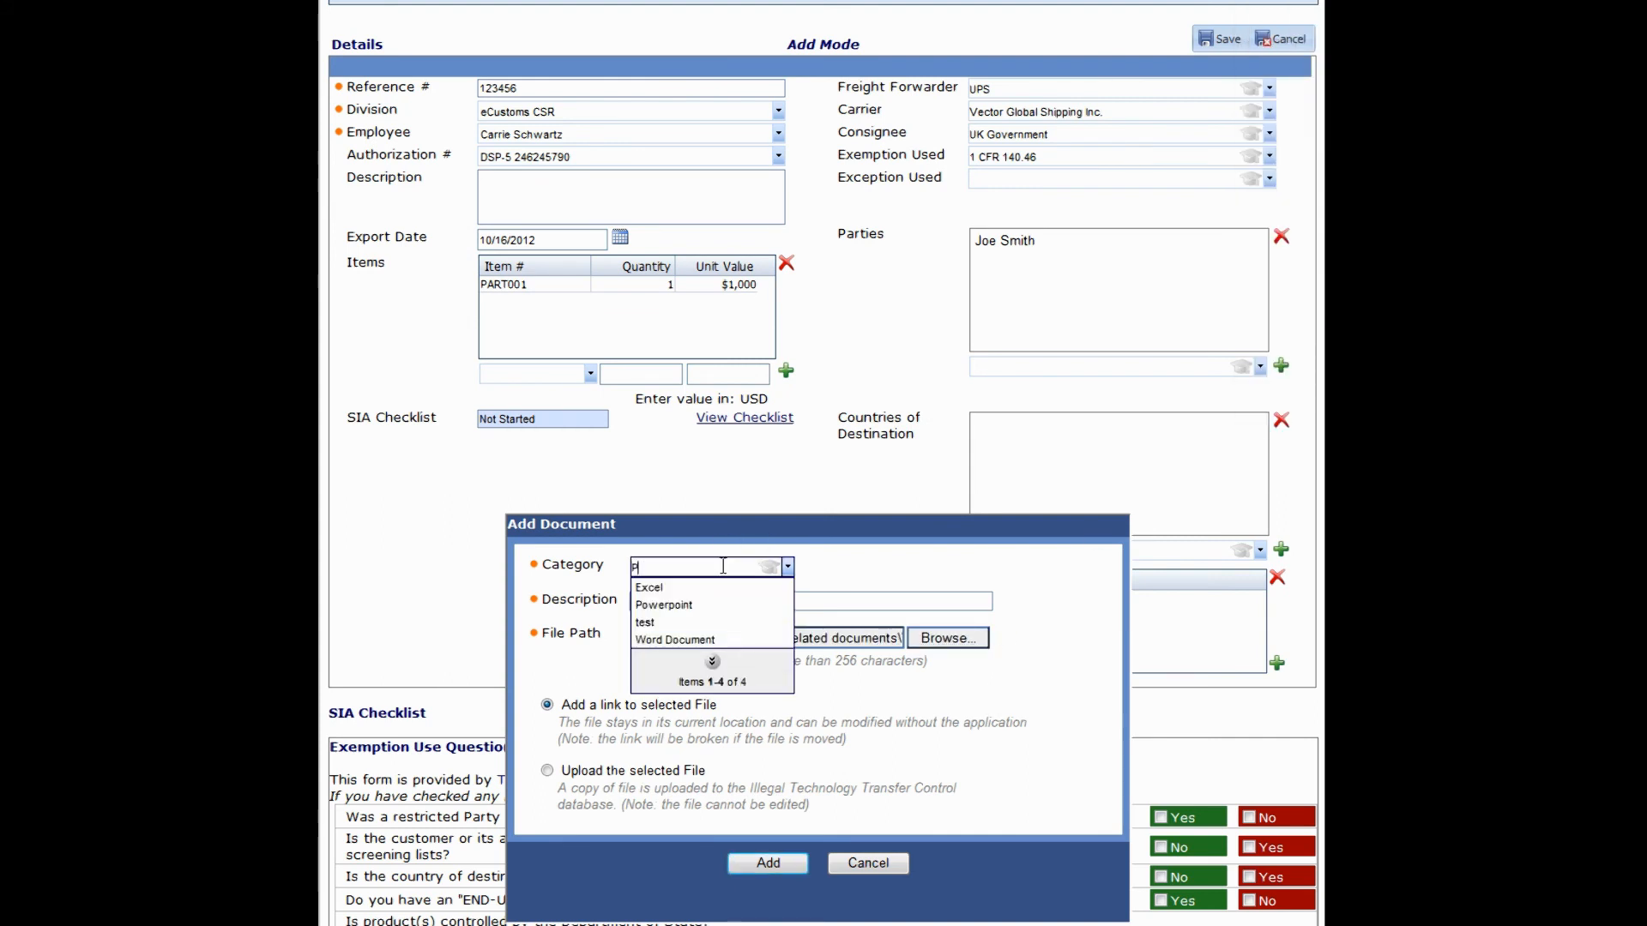
type("Waybill")
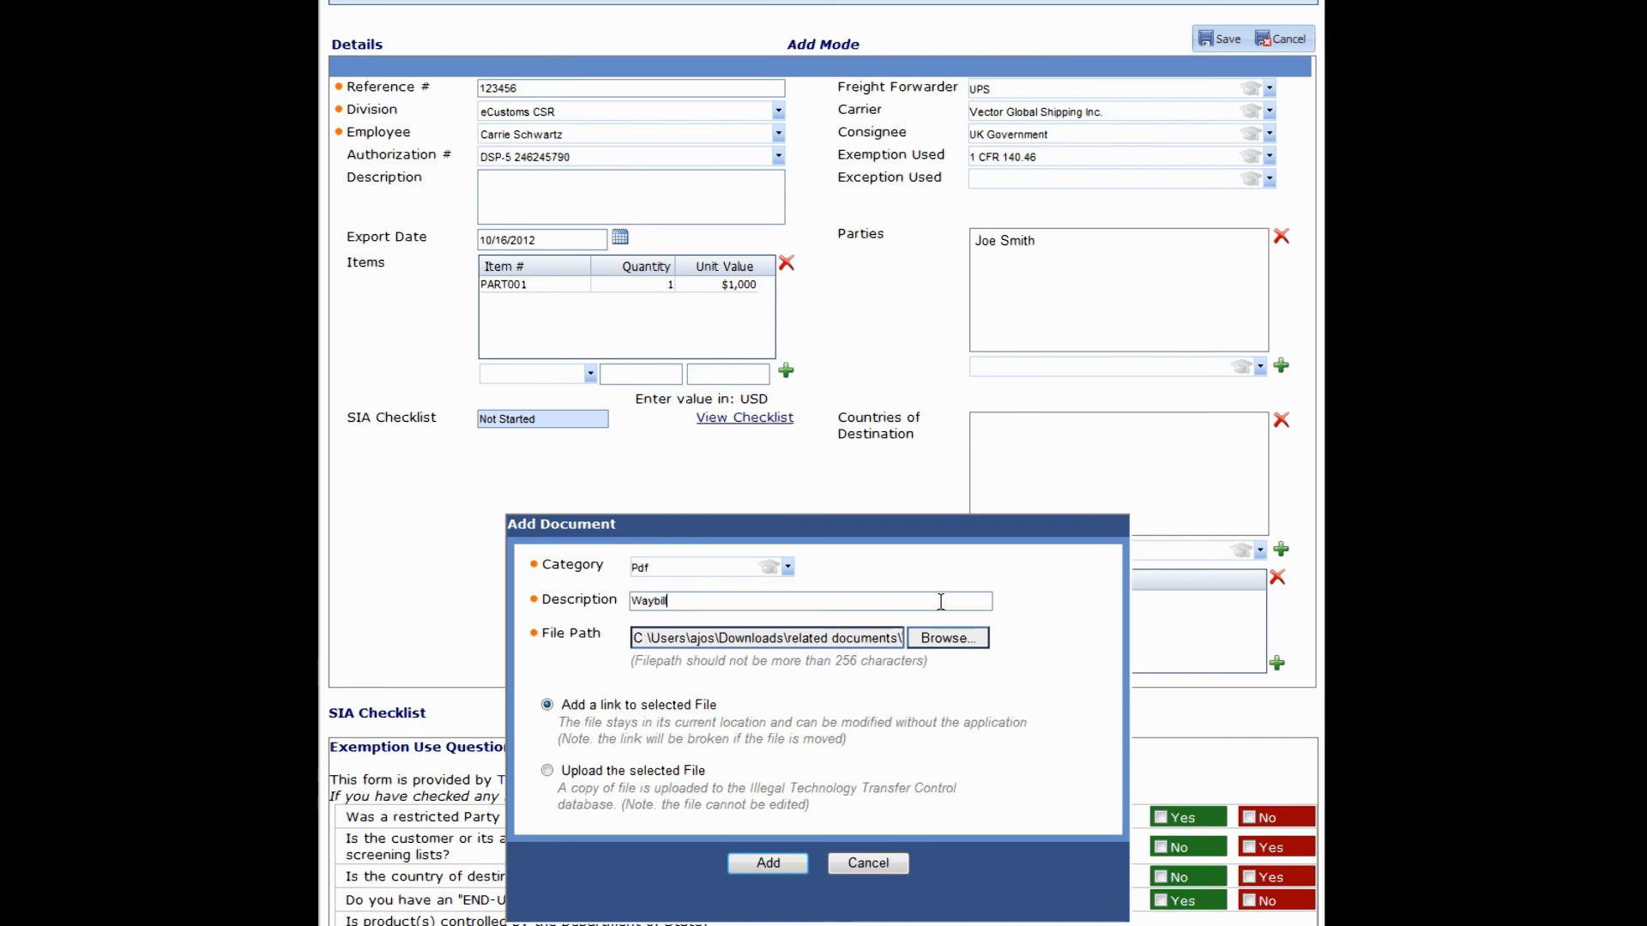
left_click(767, 862)
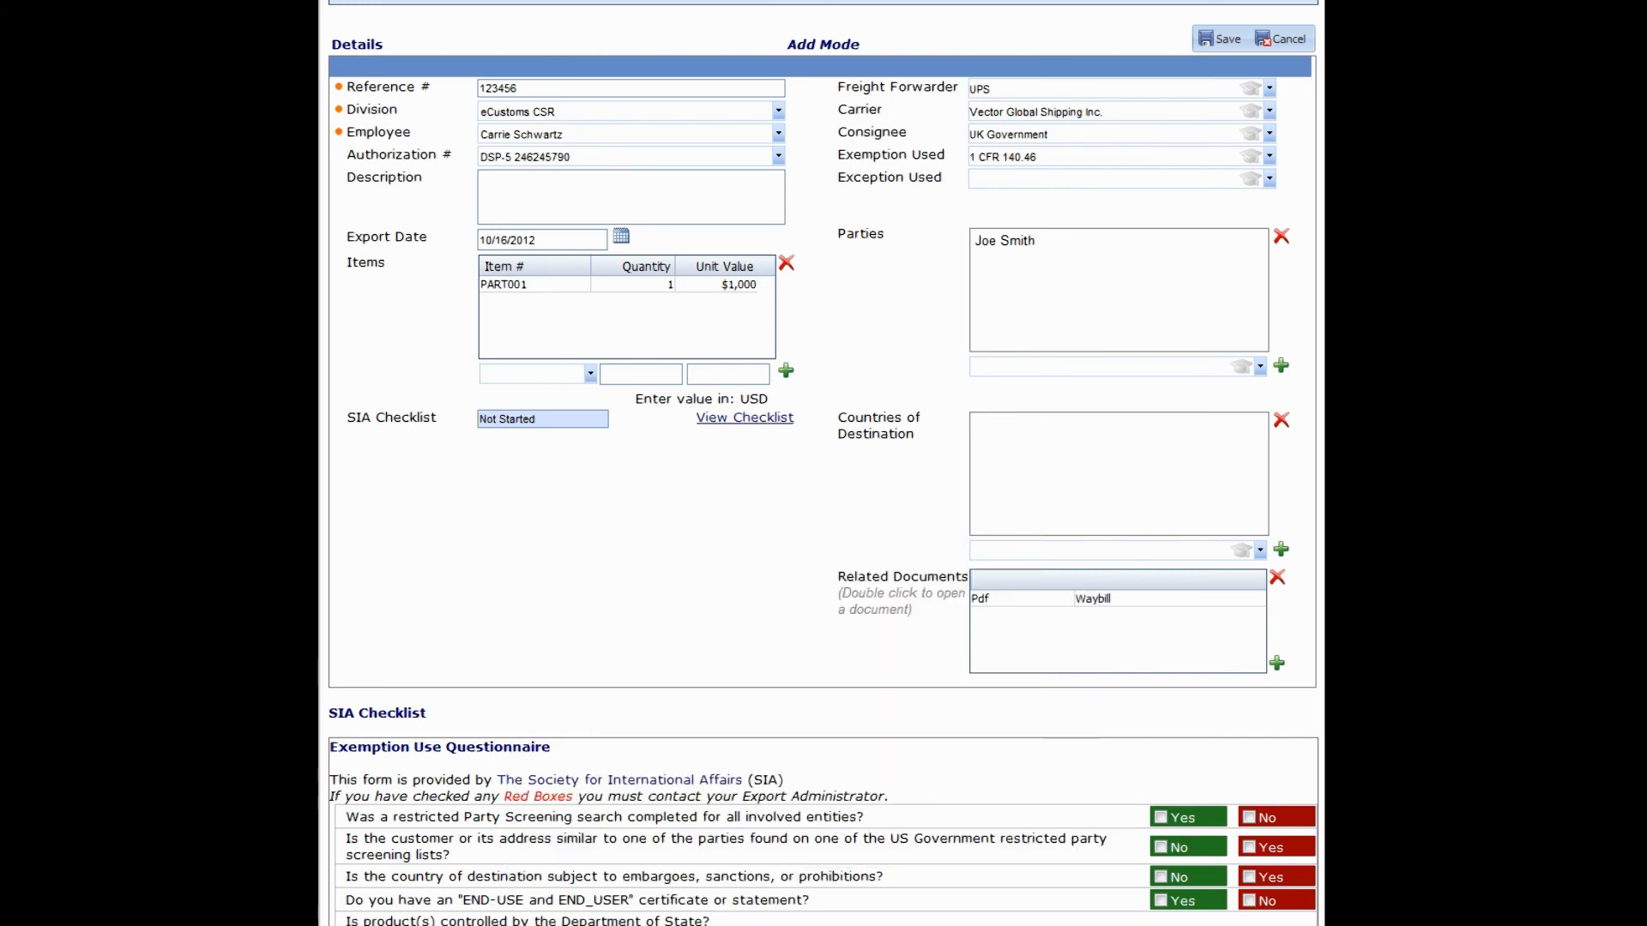
left_click(1221, 177)
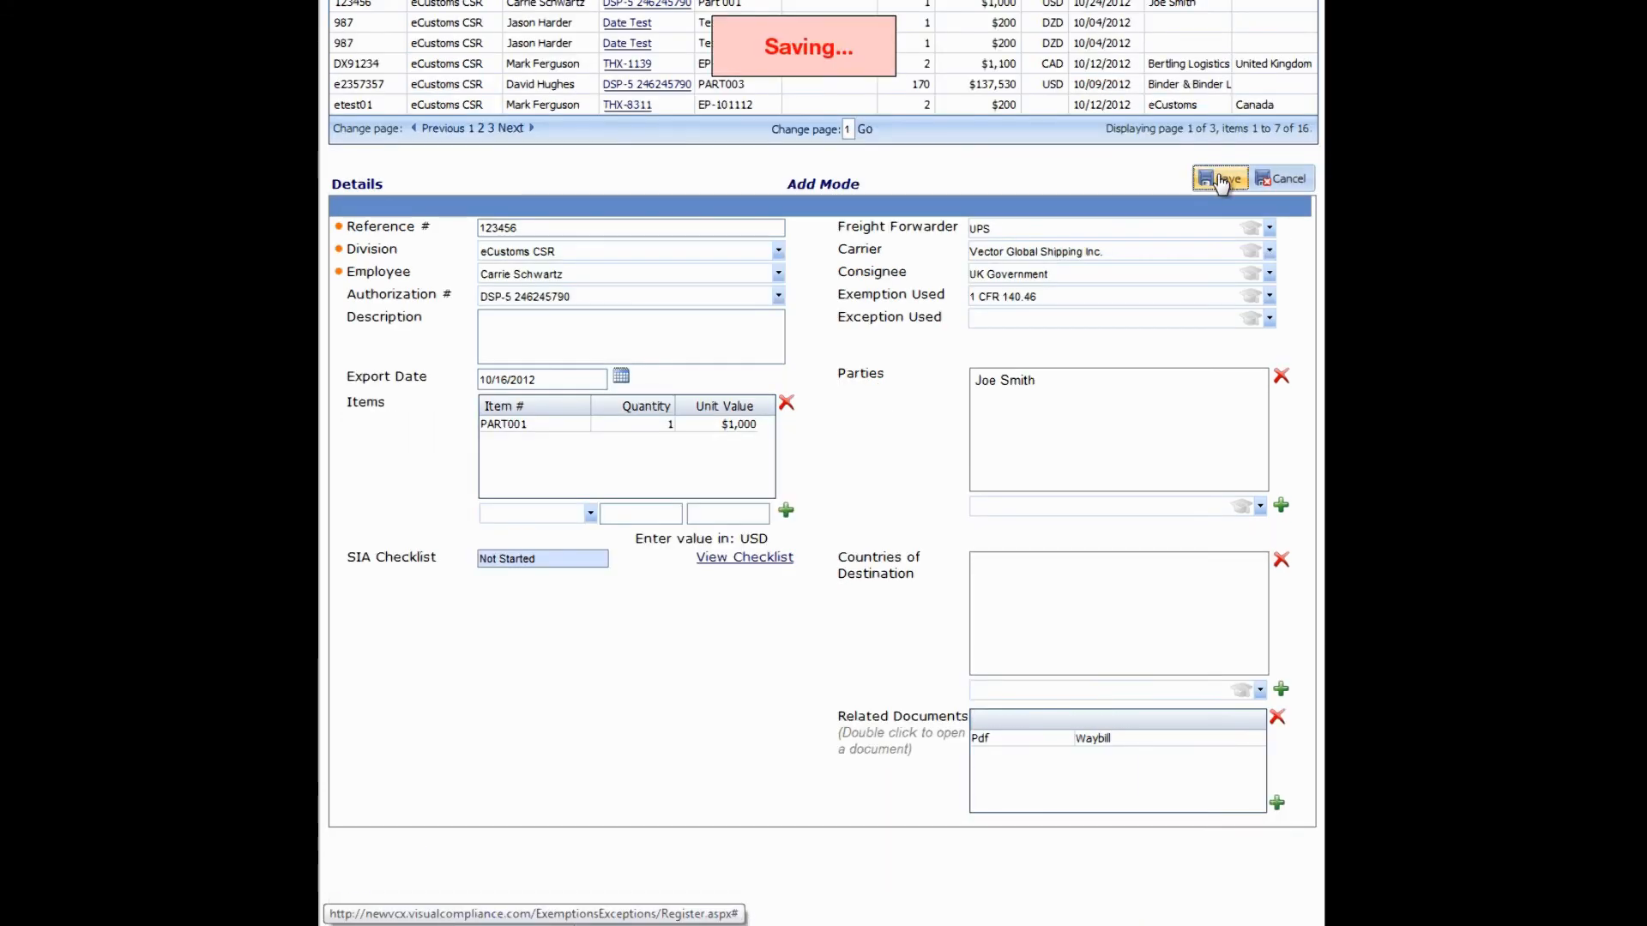